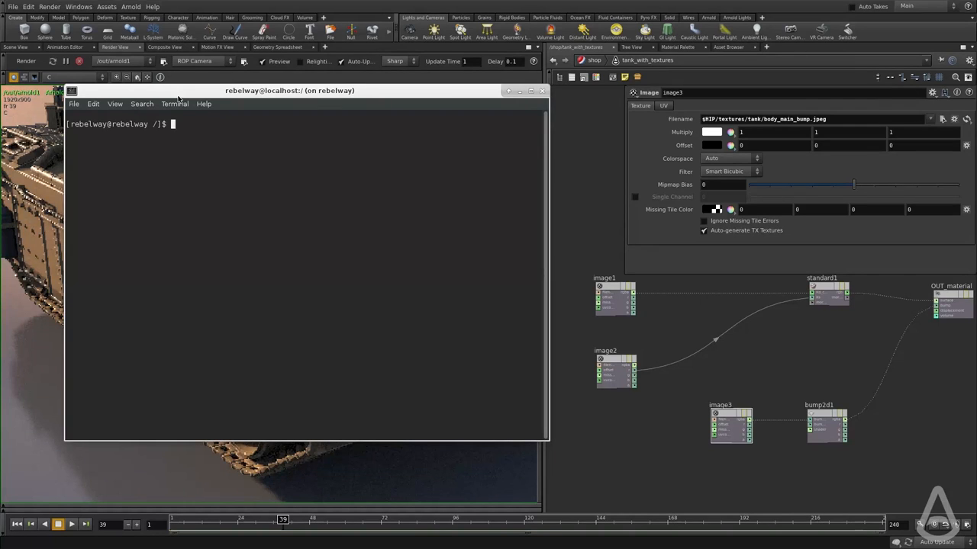
mouse_move(224, 162)
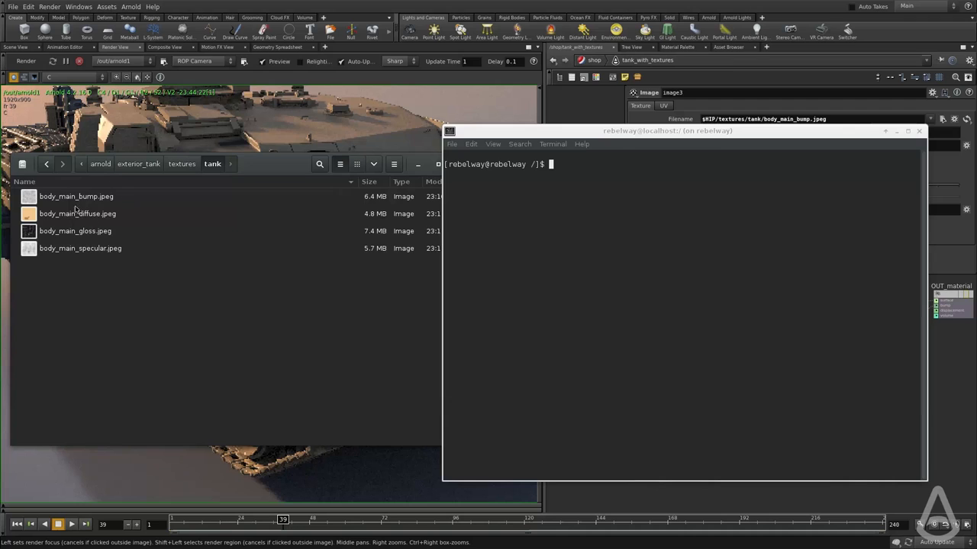
mouse_move(580, 327)
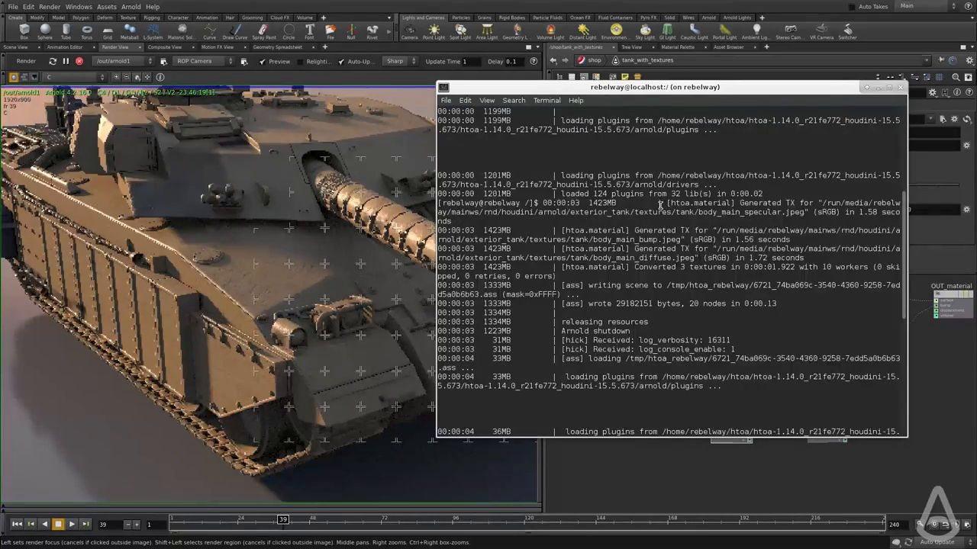
- Scroll the terminal log to Arnold's 'Generated TX' messages for the bump, diffuse and specular maps
scroll(up, 3)
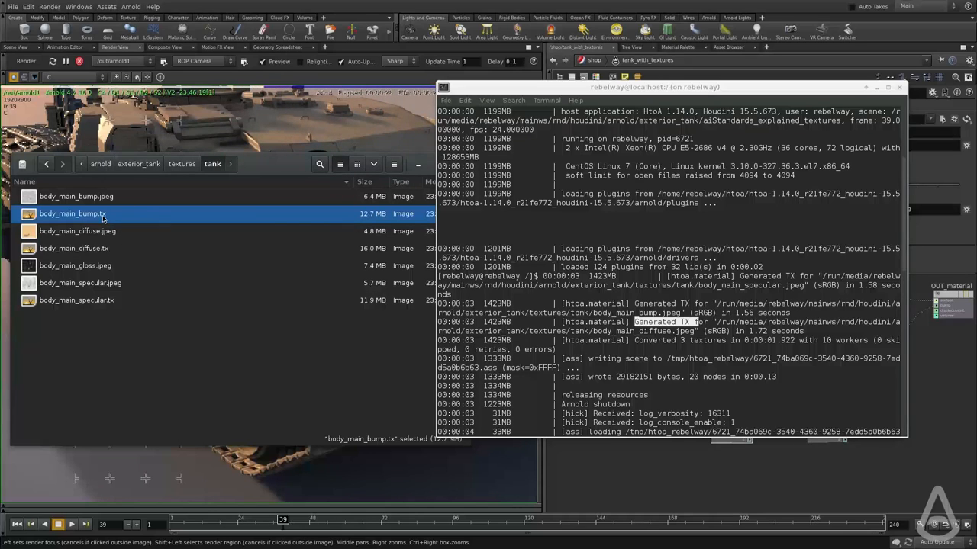
mouse_move(109, 248)
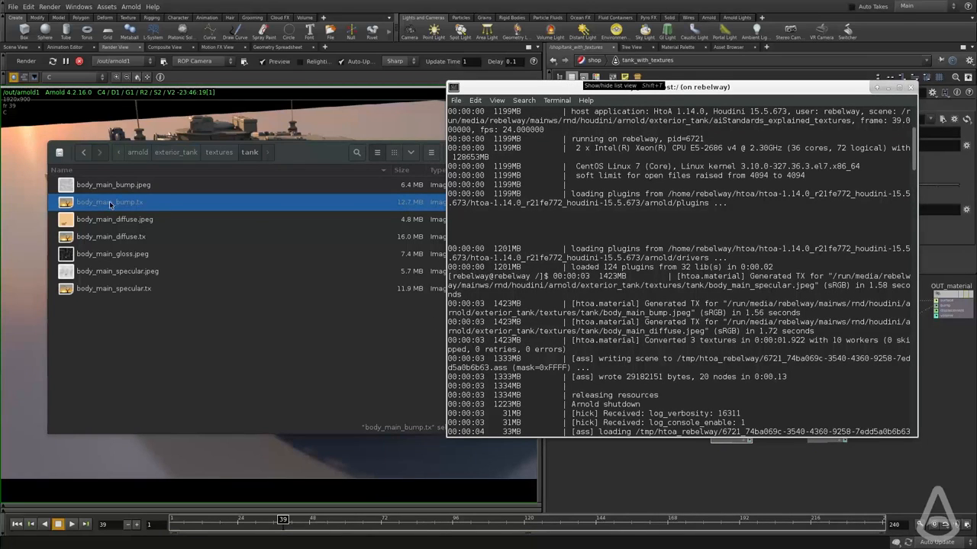
mouse_move(132, 216)
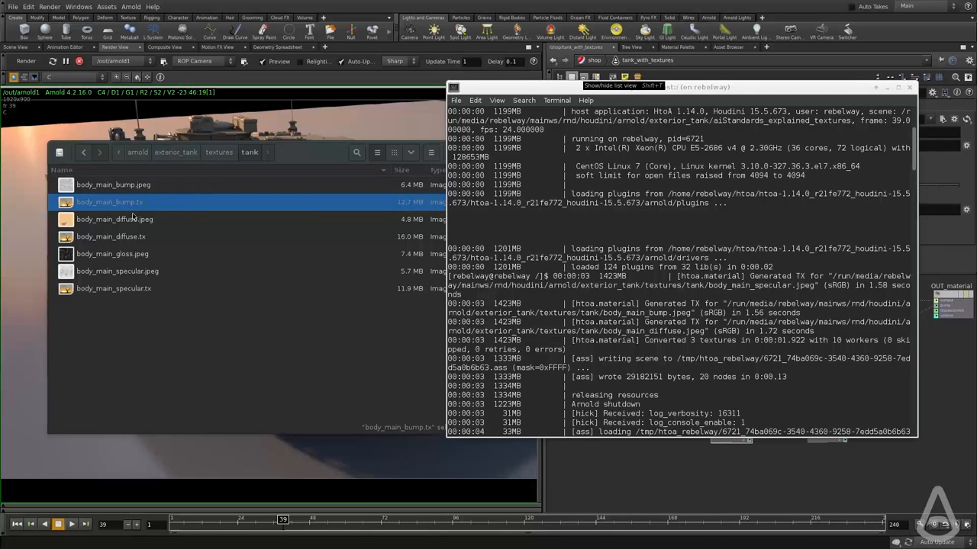
- Compare the diffuse JPEG and the generated bump .tx file in the tank textures folder
click(114, 219)
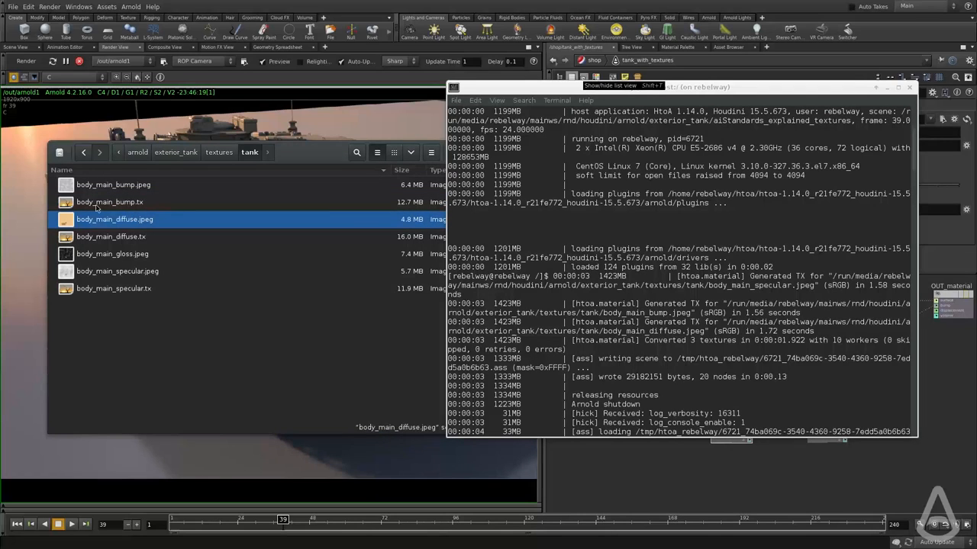
click(110, 201)
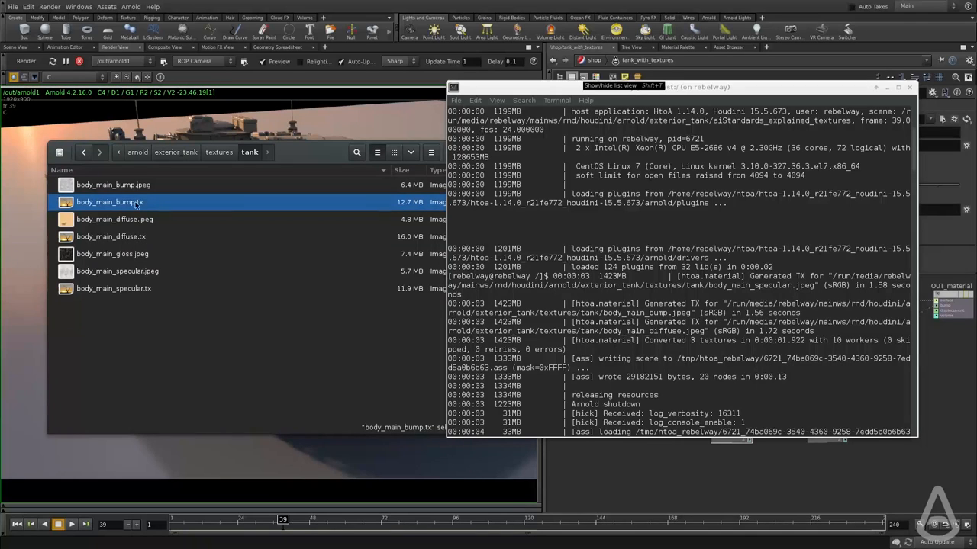
mouse_move(145, 186)
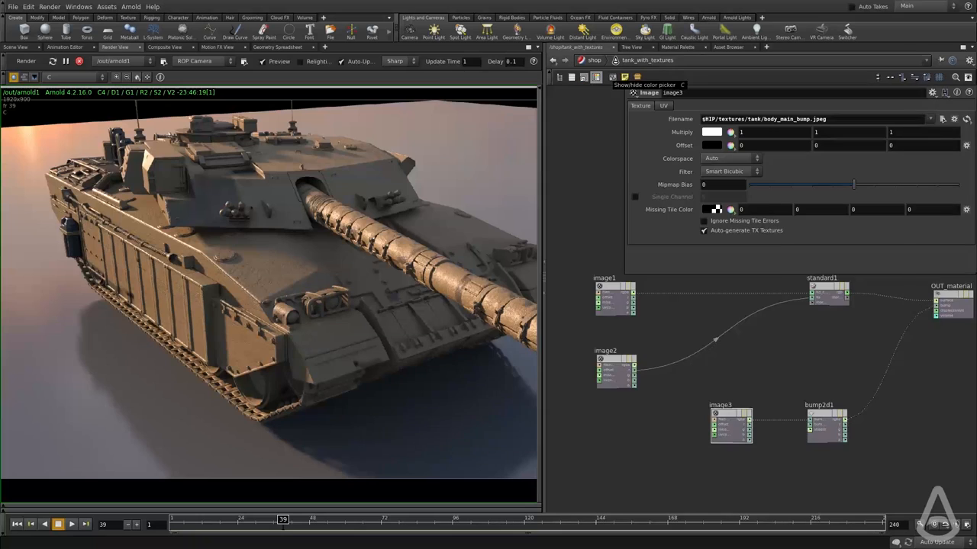
- Switch to the /out network and view arnold1's System and Textures settings
click(583, 60)
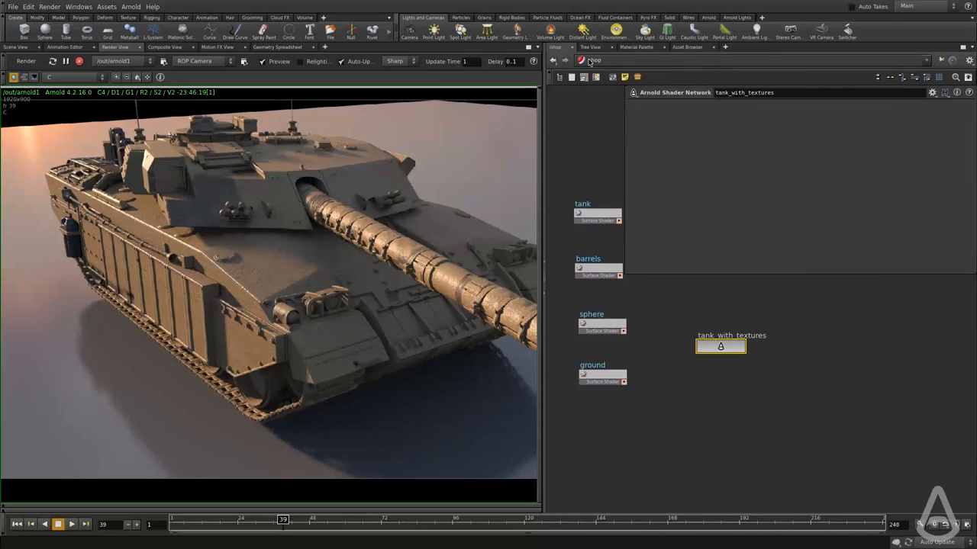
click(594, 61)
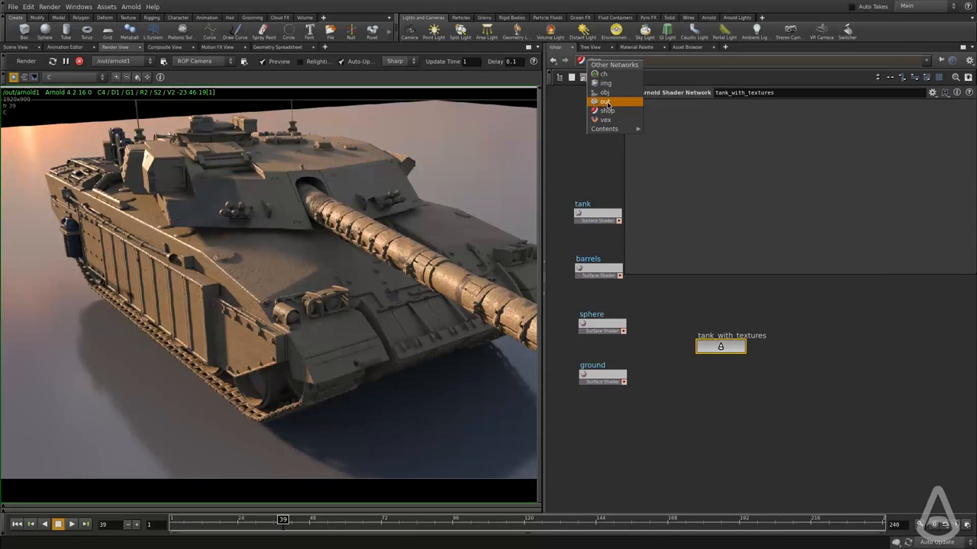
click(605, 102)
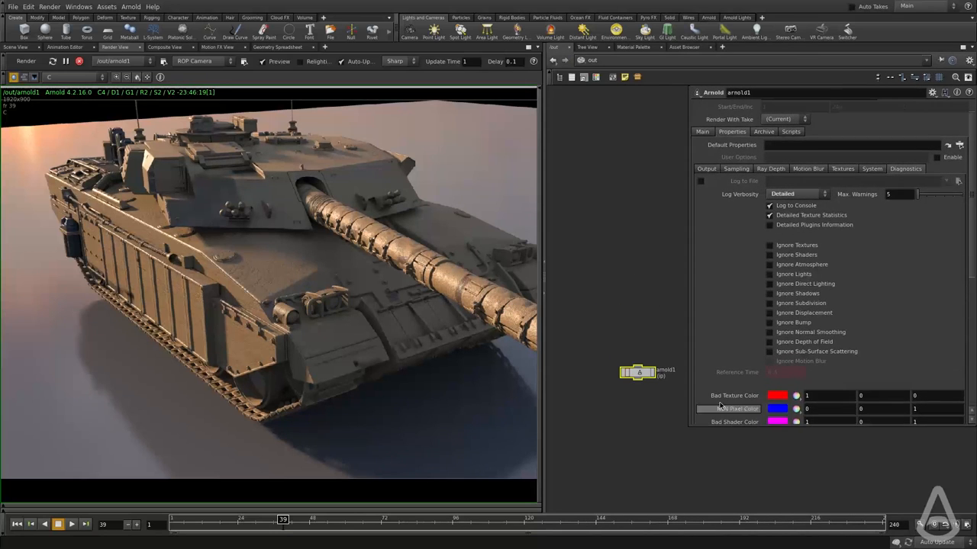
click(871, 169)
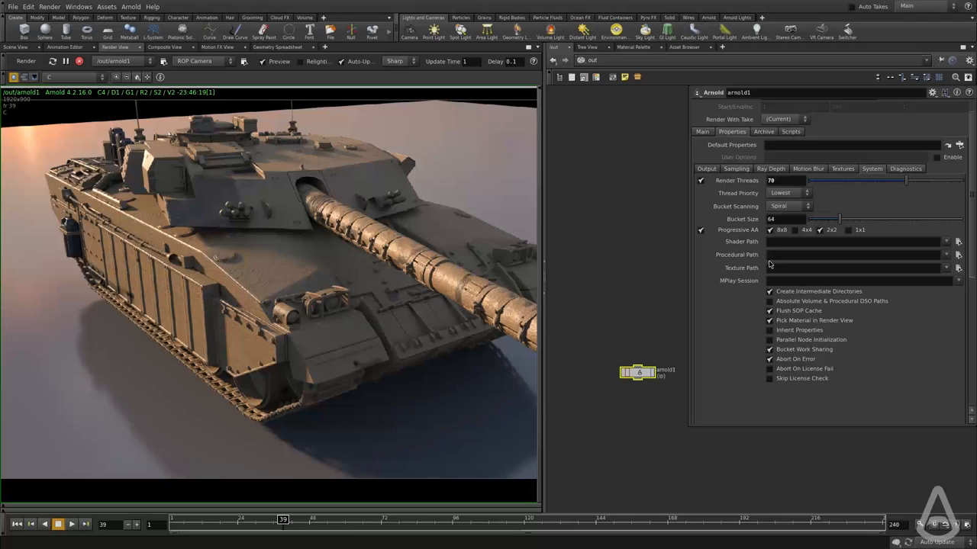
click(841, 169)
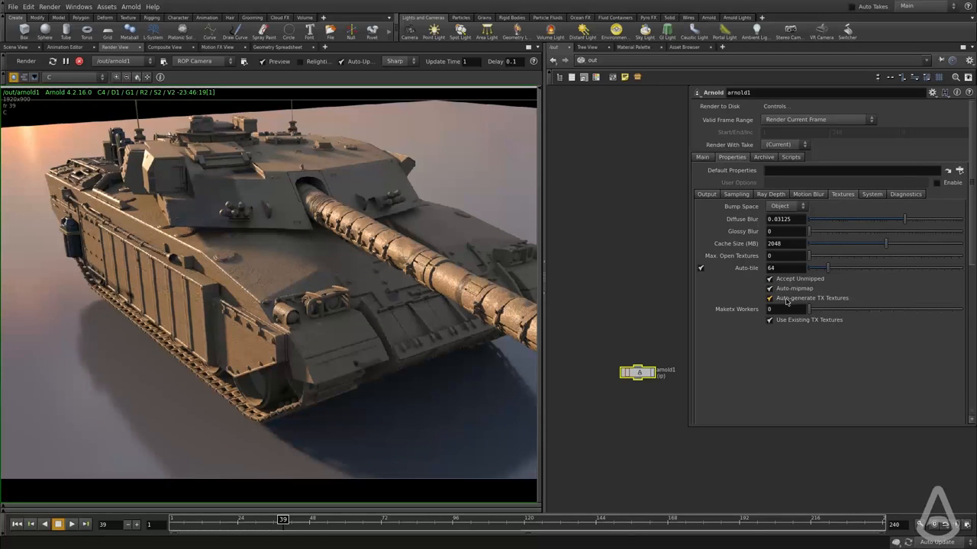
mouse_move(824, 298)
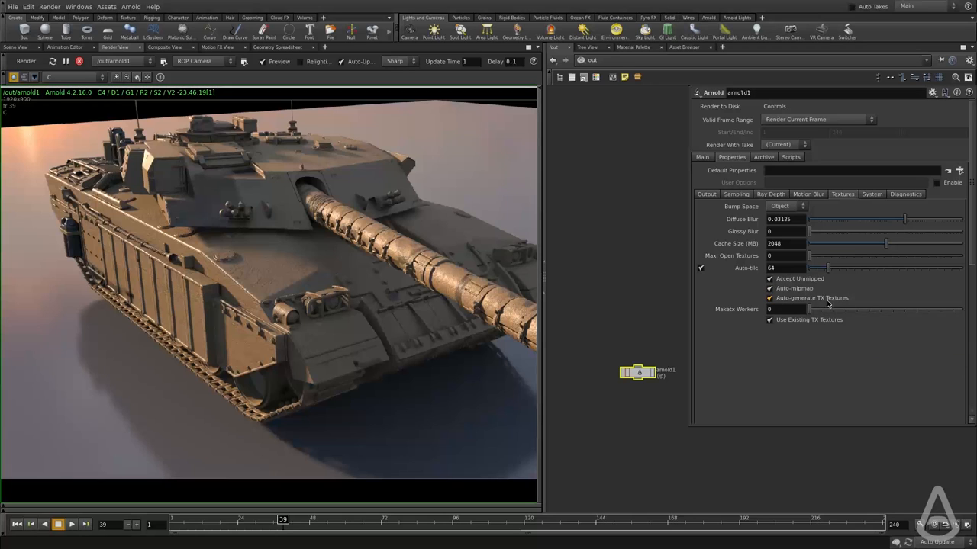
mouse_move(787, 300)
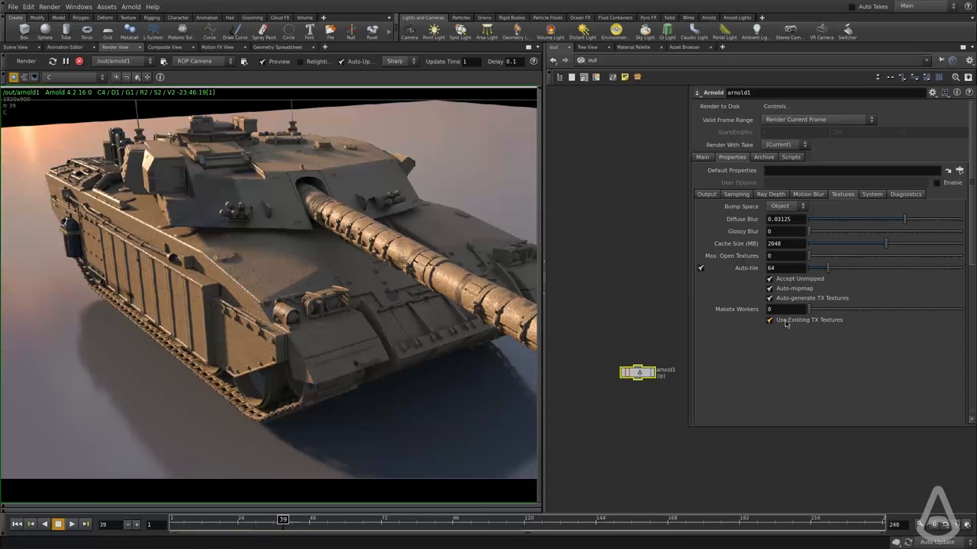
mouse_move(786, 323)
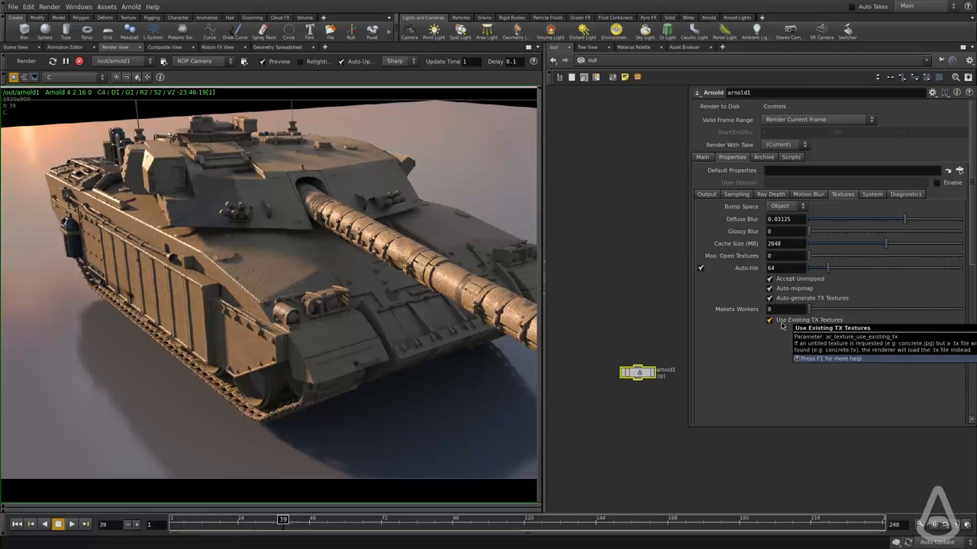
mouse_move(763, 310)
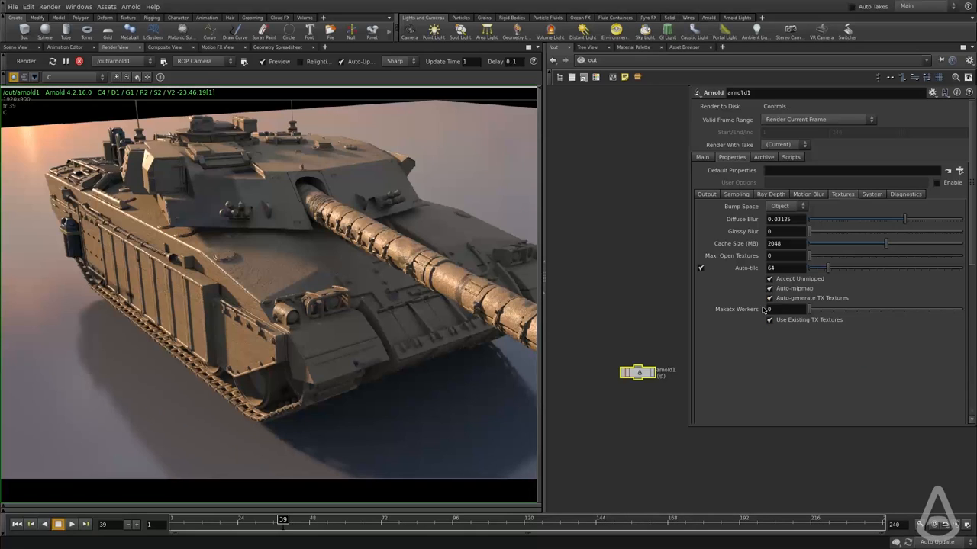
mouse_move(601, 332)
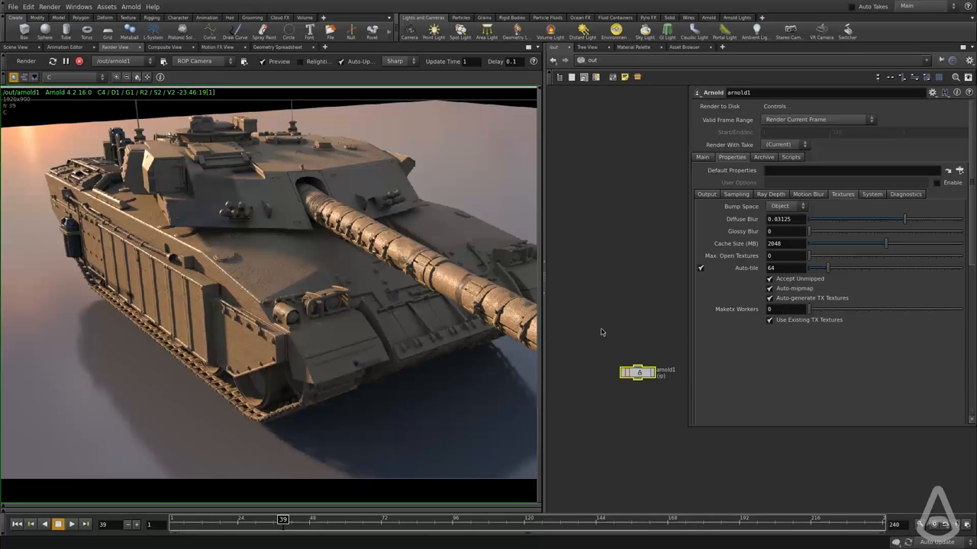
- Return to /shop/tank_with_textures and change image3's Filename extension from .jpeg to .tx
click(592, 60)
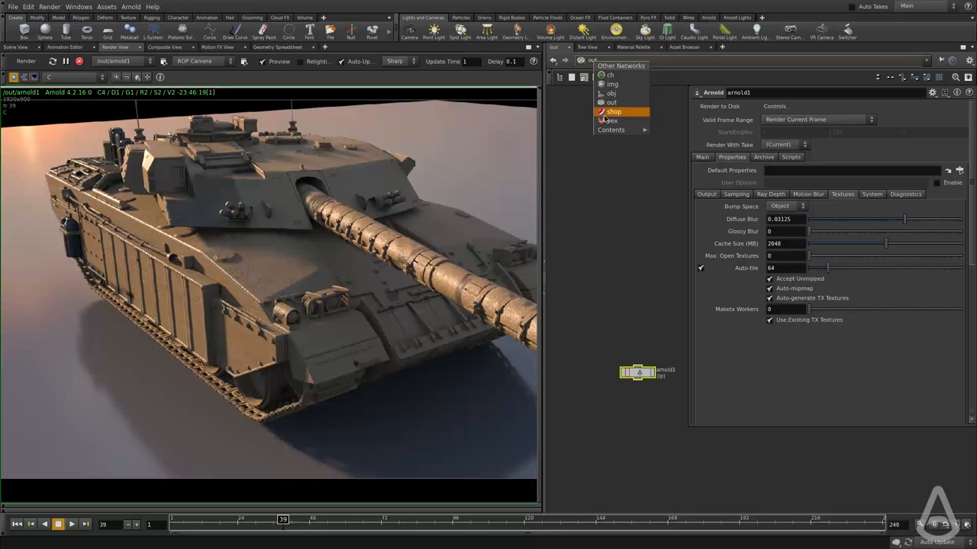
click(614, 111)
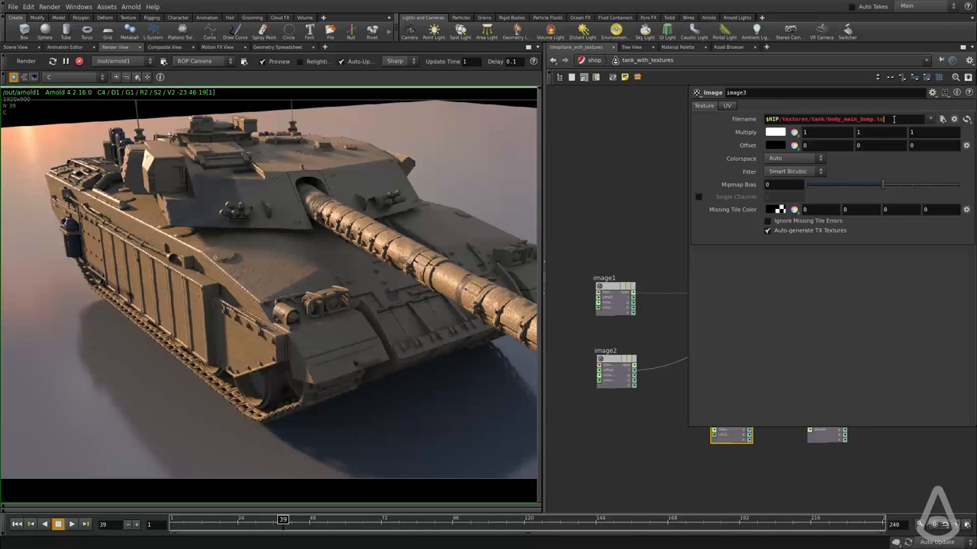
text(.jpeg)
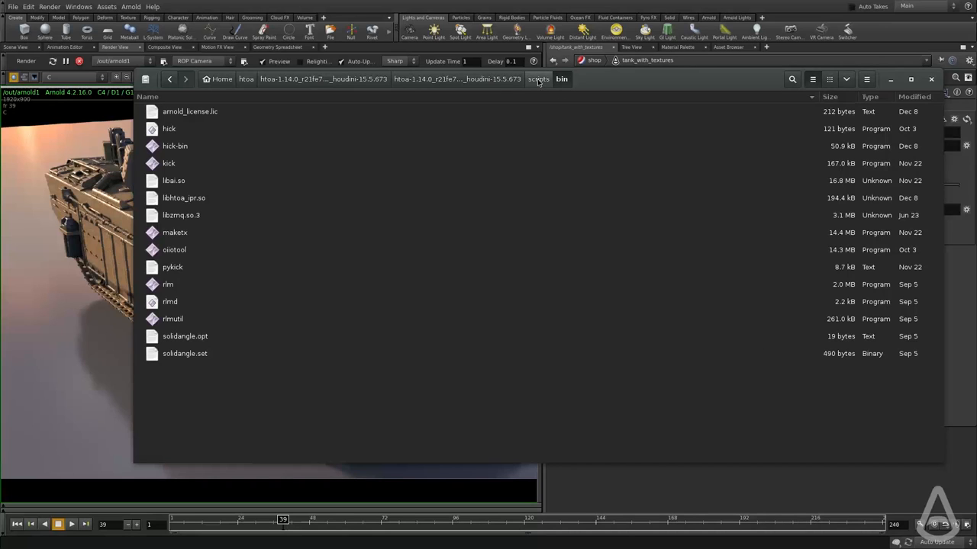
- Select the 14.4 MB maketx tool in the htoa scripts/bin folder
click(175, 232)
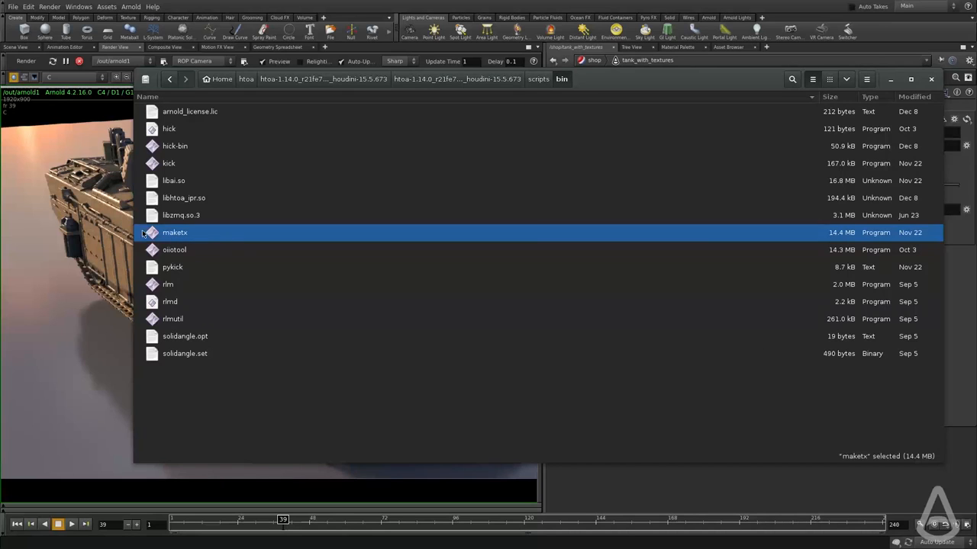
mouse_move(209, 240)
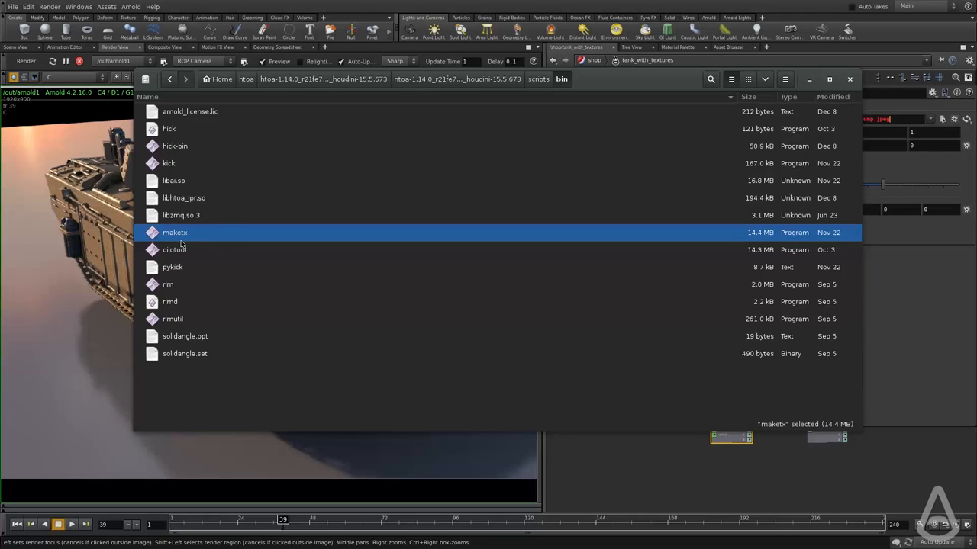
mouse_move(160, 238)
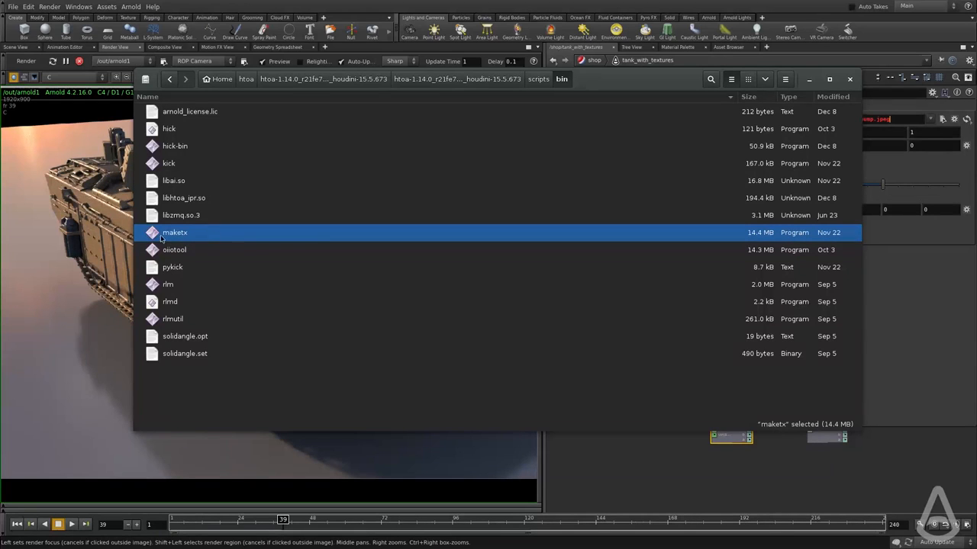
mouse_move(355, 242)
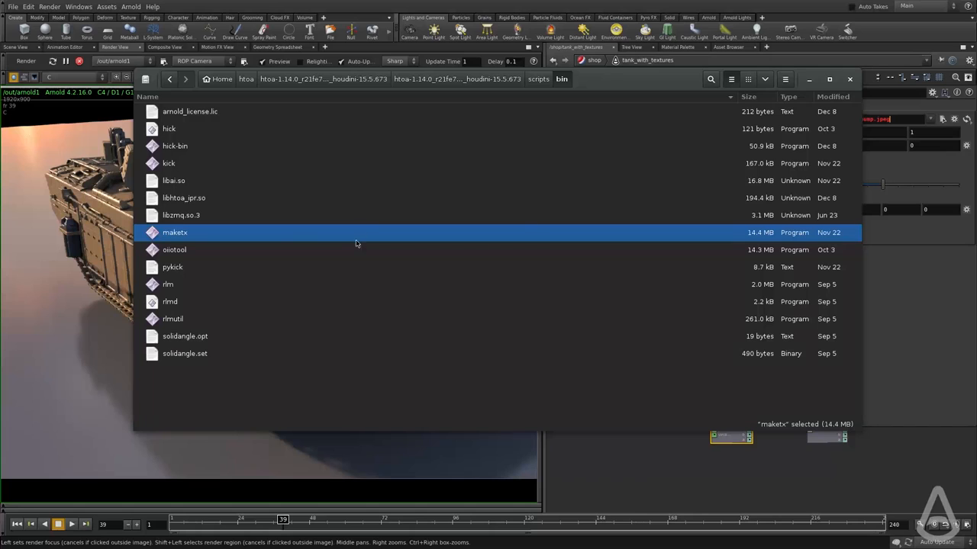
mouse_move(235, 246)
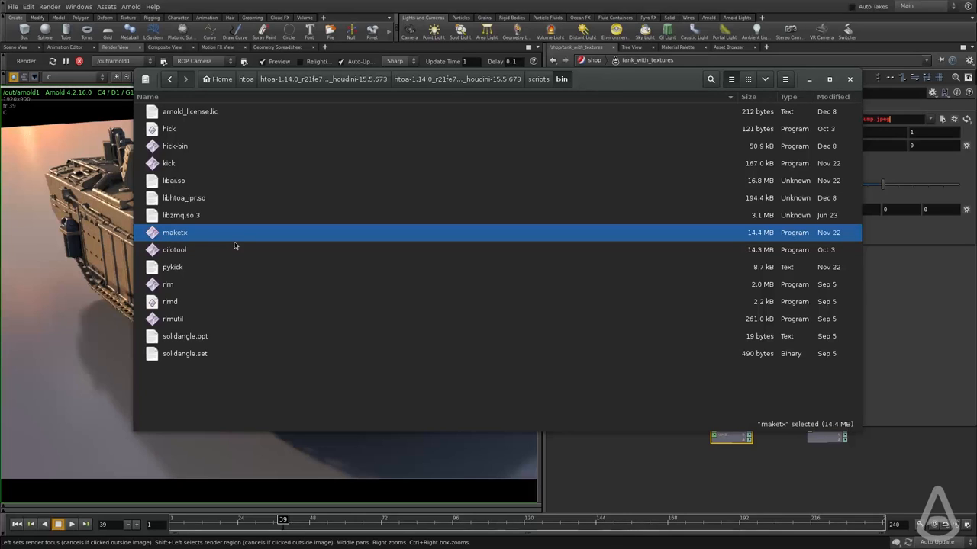
mouse_move(390, 181)
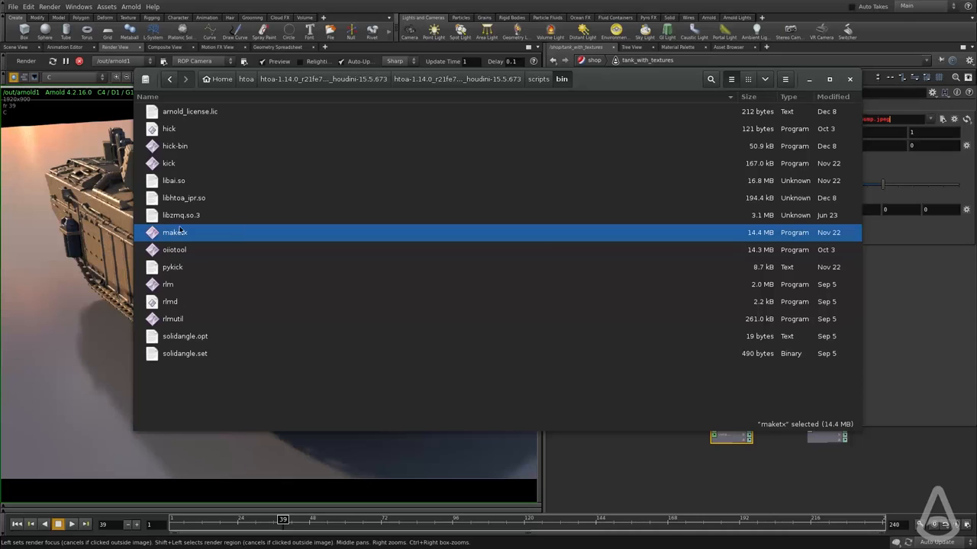
mouse_move(197, 266)
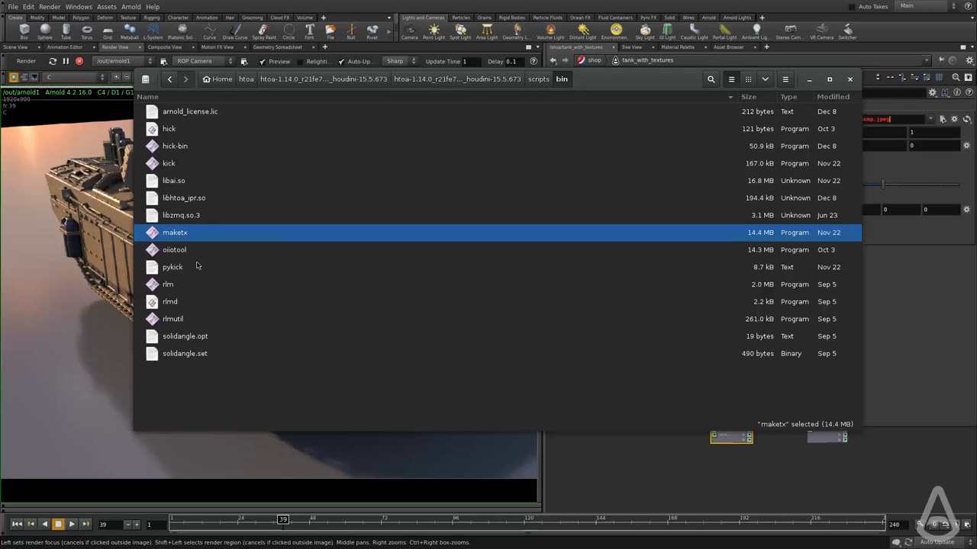
mouse_move(339, 264)
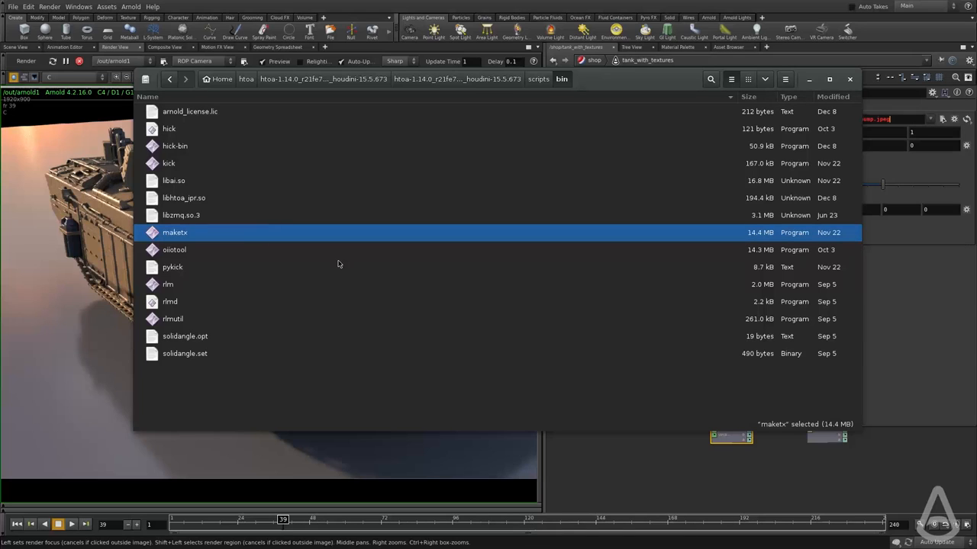
mouse_move(288, 235)
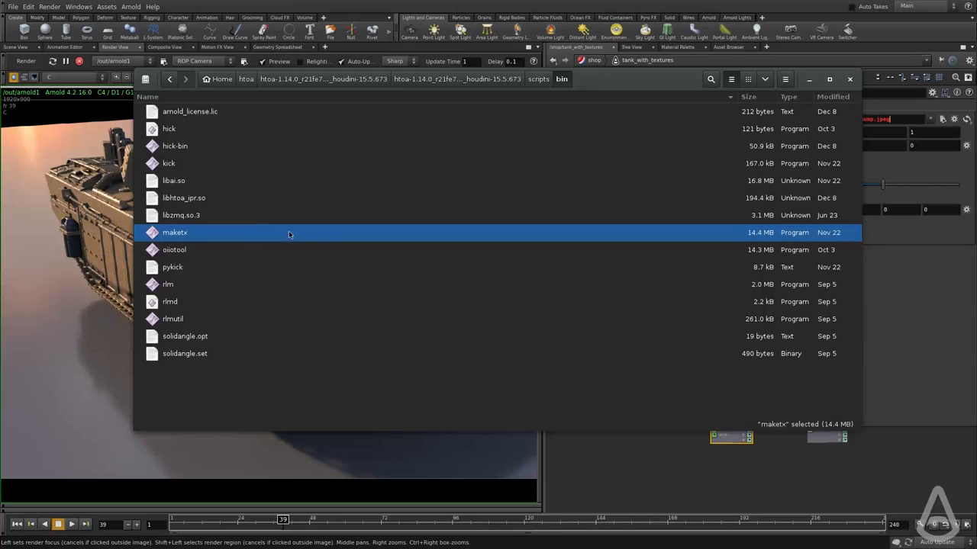
mouse_move(293, 242)
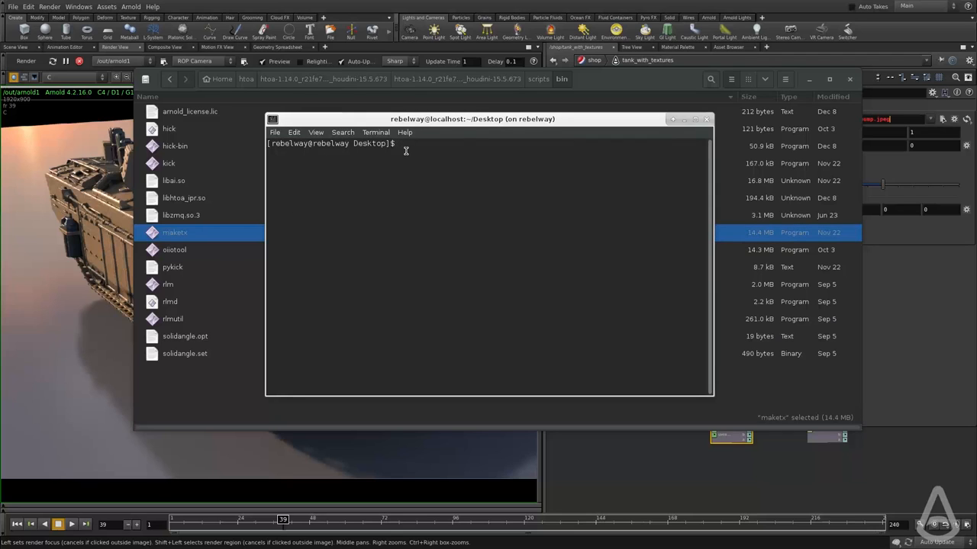
- Export the htoa scripts/bin folder onto PATH and run maketx to confirm it prints usage
text(export PATH=/home/rebelway/htoa/htoa-1.14.0_r21fe772_houdini-15.5.673/htoa-1.14.0_r21fe772_houdini-15.5.673/scripts/bin:$PATH)
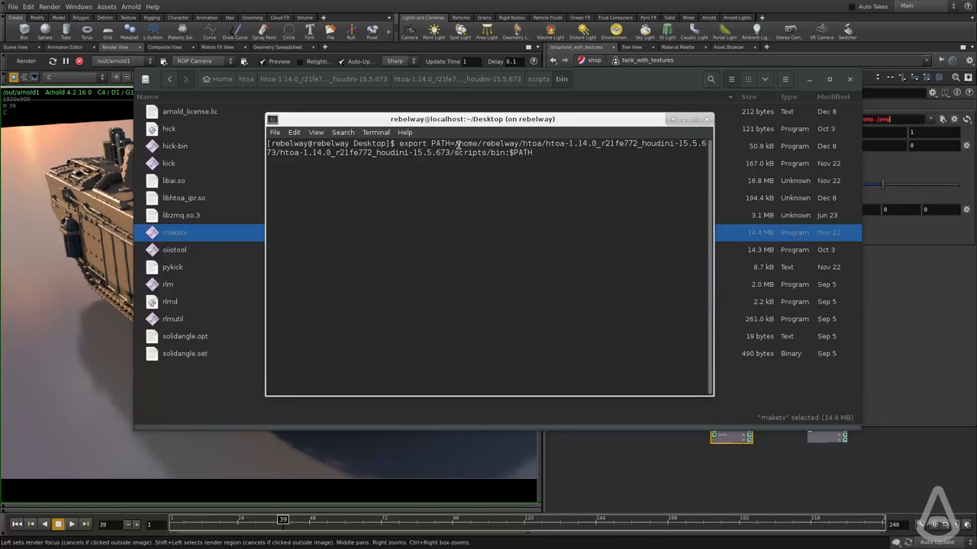
click(705, 119)
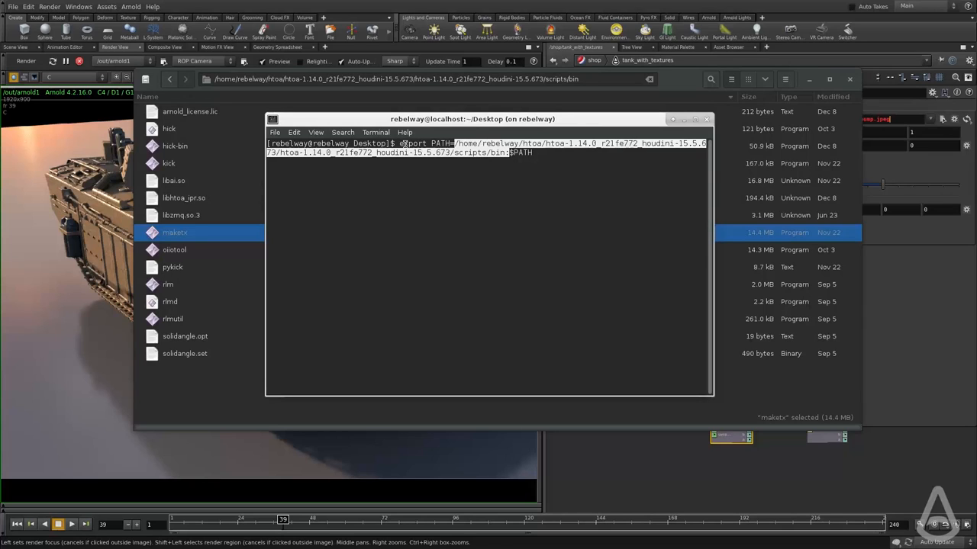
click(606, 179)
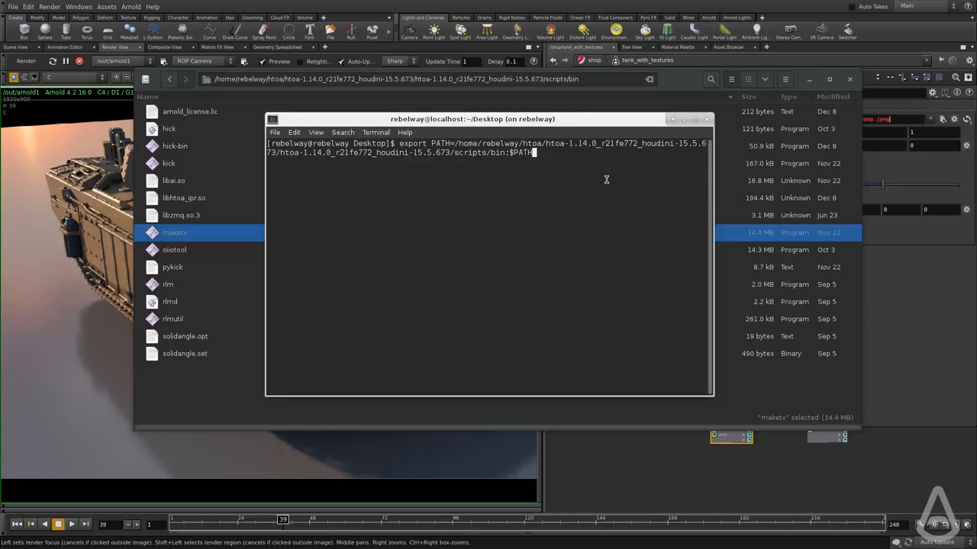
key(Return)
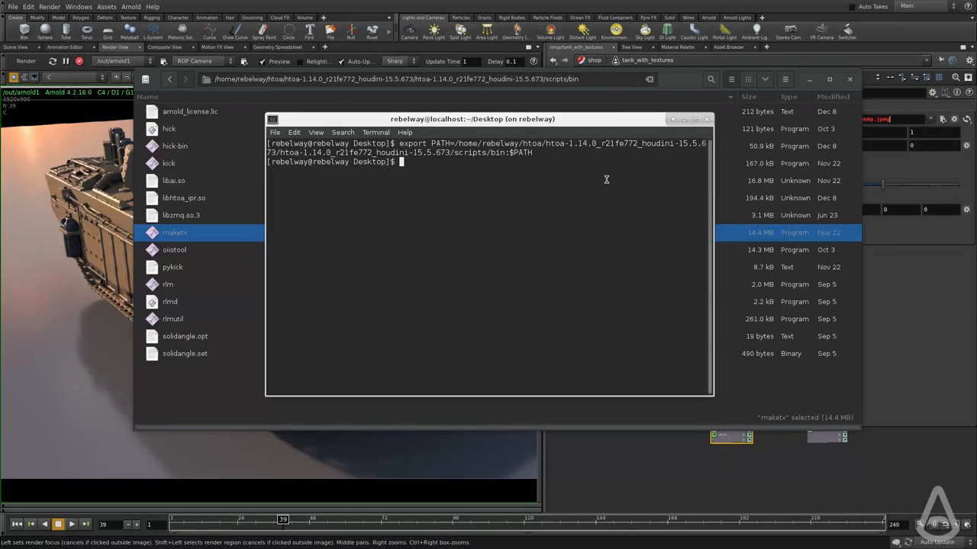
text(maketx)
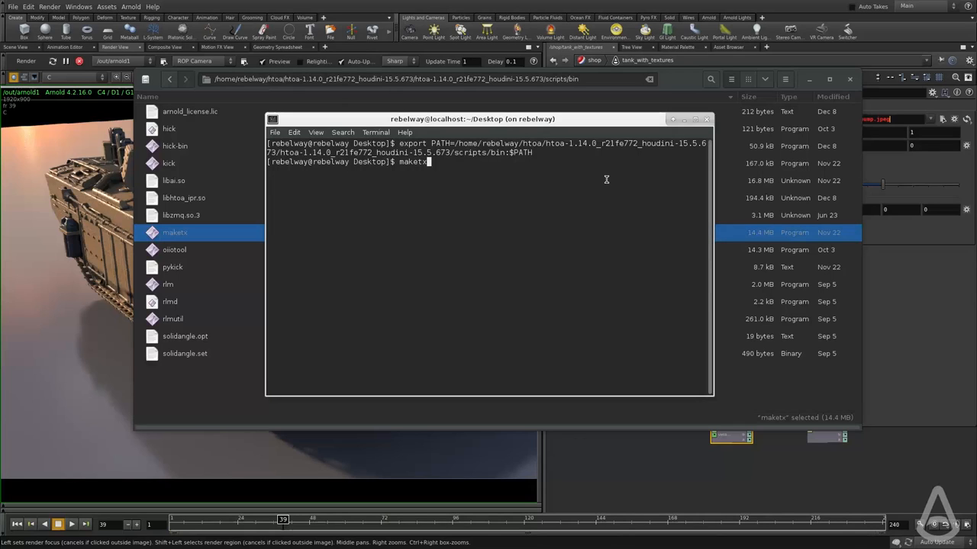
mouse_move(542, 220)
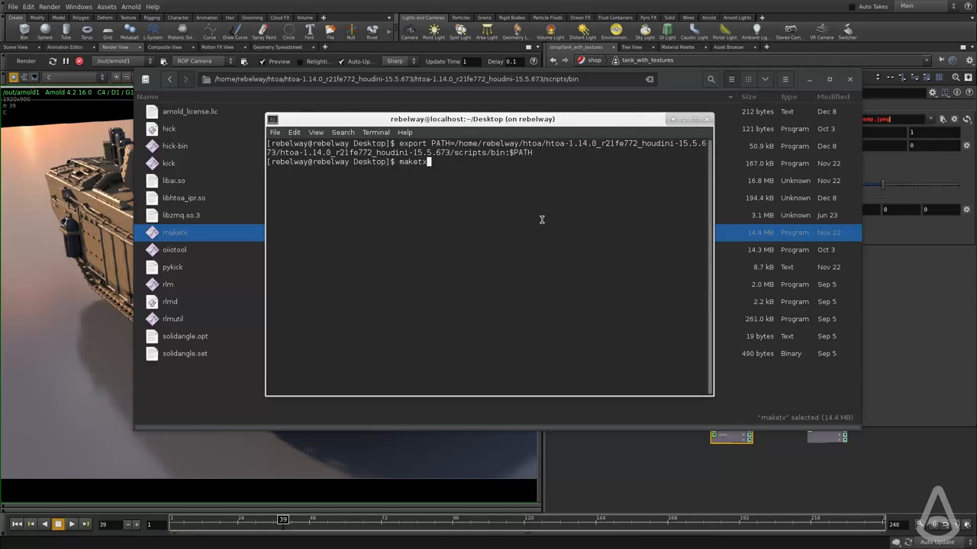
key(Return)
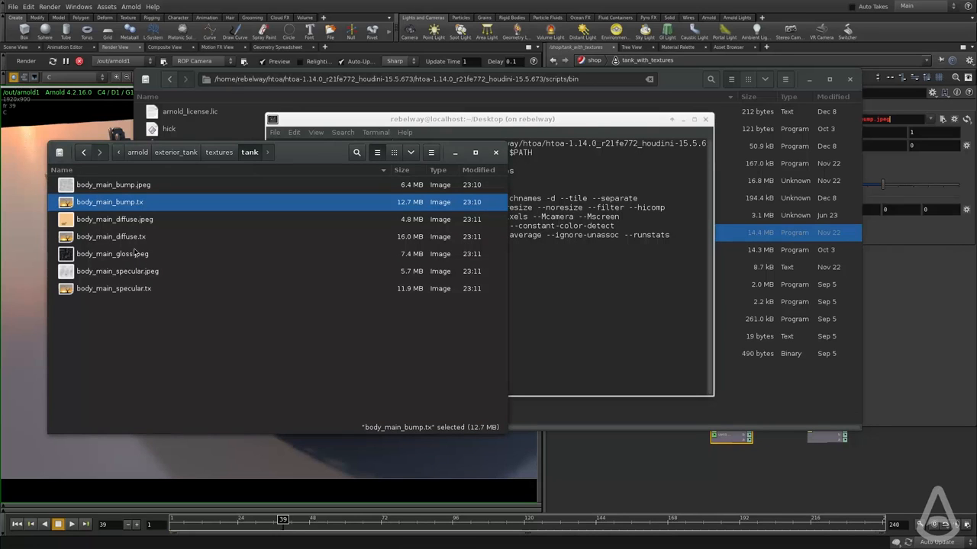
- Change into the exterior_tank textures folder and list its four body_main JPEG maps
click(111, 236)
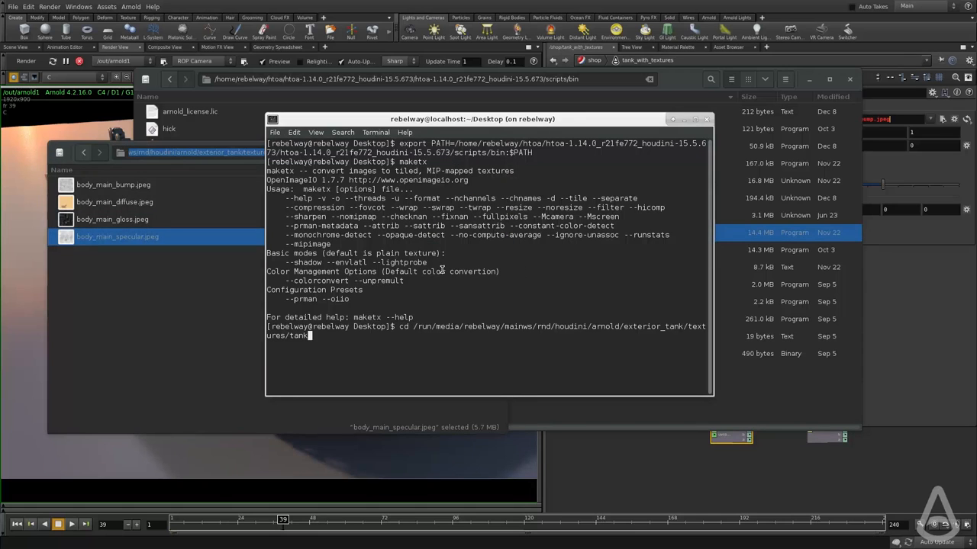
key(Return)
text(l)
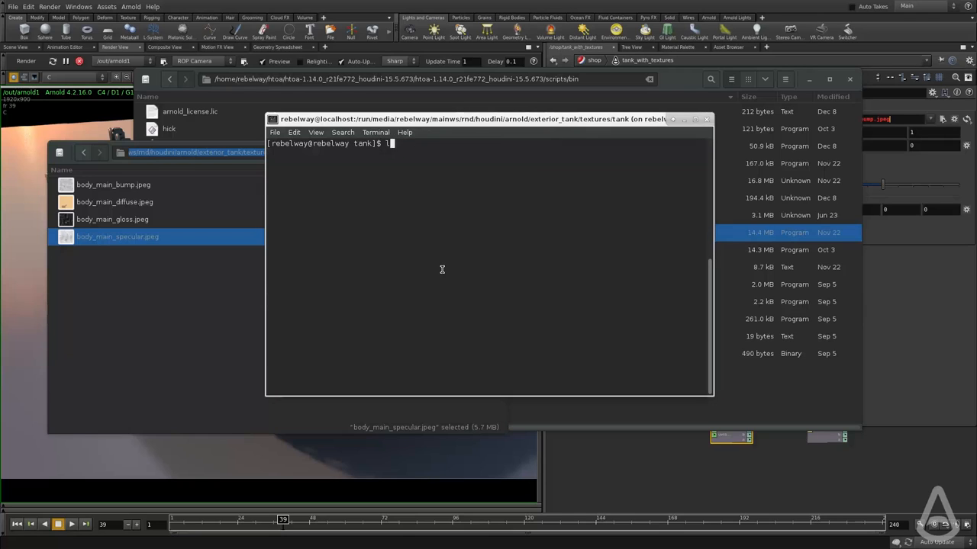
key(Return)
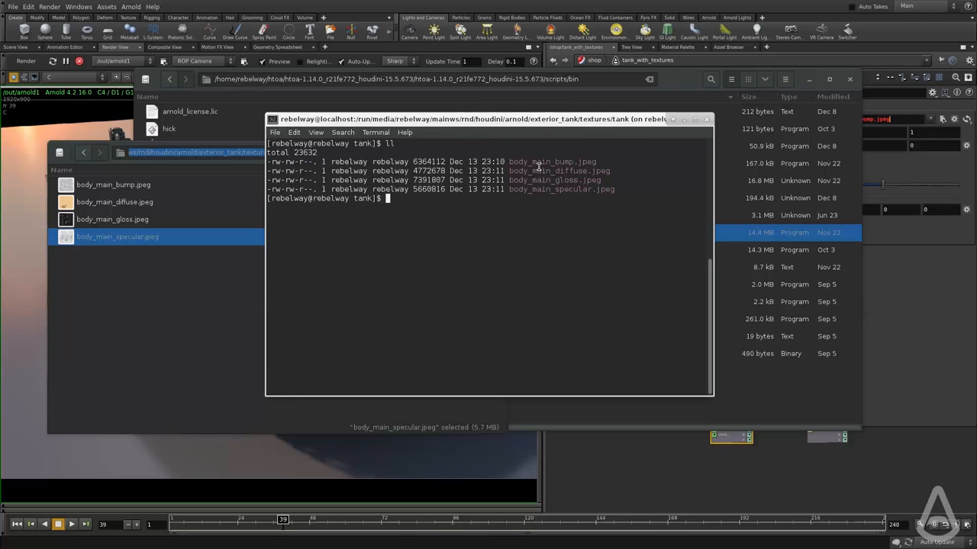
text(t)
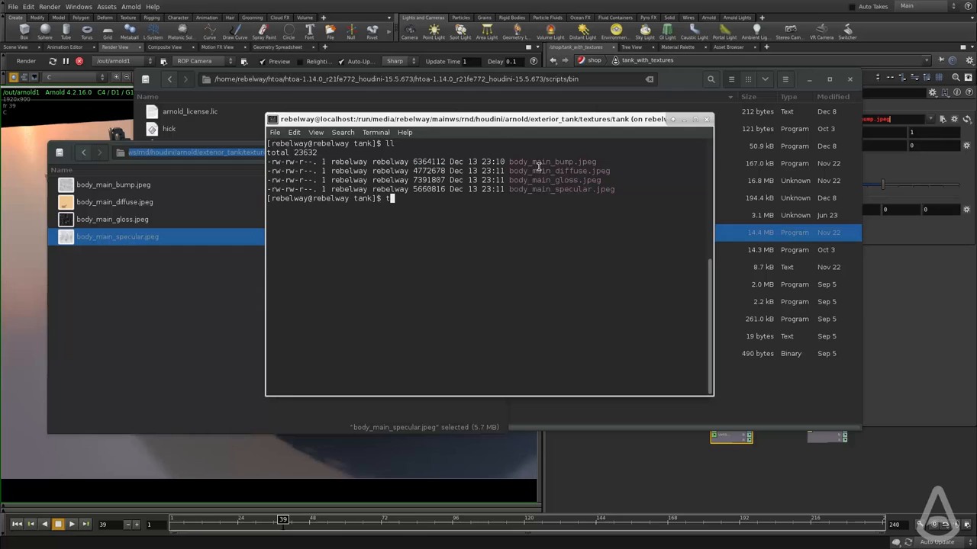
key(Backspace)
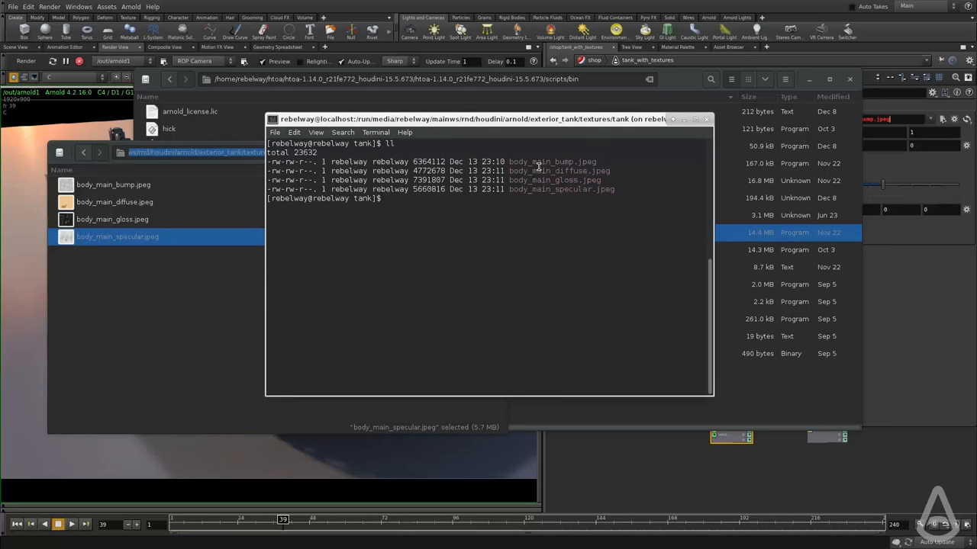
text(maketx)
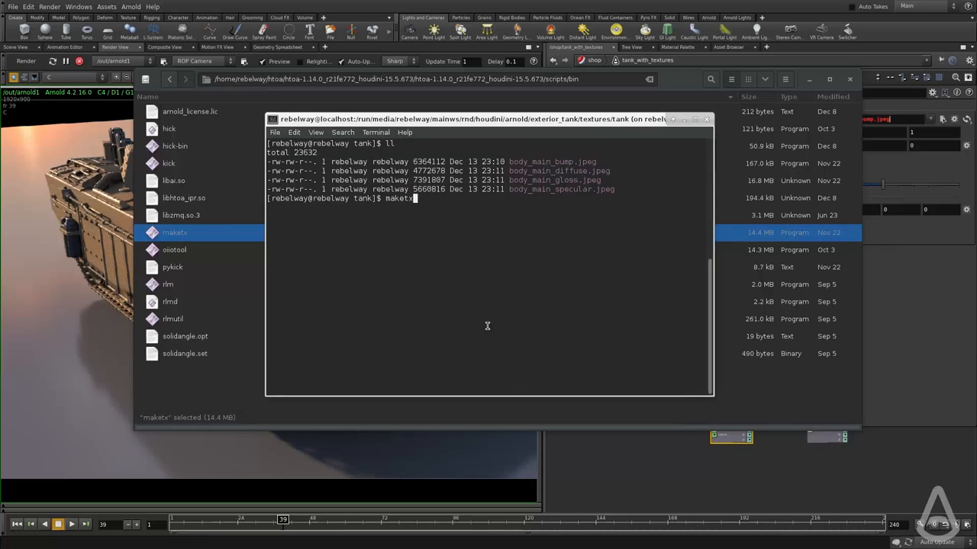
- Convert body_main_diffuse.jpeg to .tx with maketx and begin the body_main_bump.jpeg conversion
text(body_main_bump.jpeg)
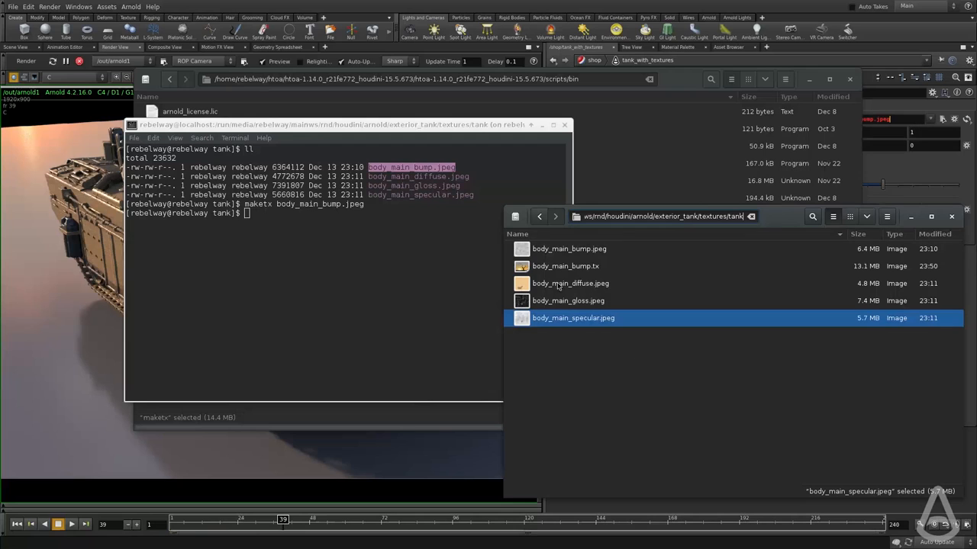
text(maketx body_main_bump.j)
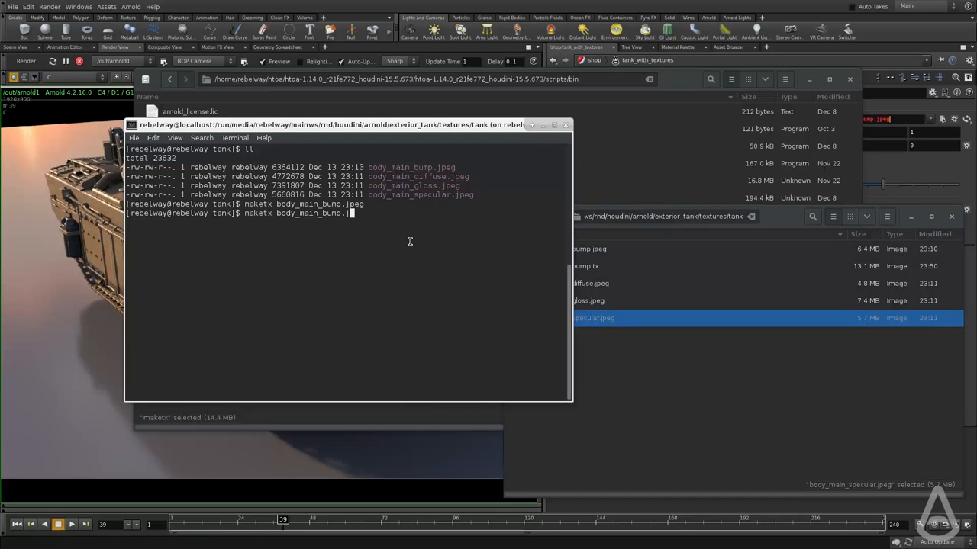
text(body_main_diffuse.jpeg)
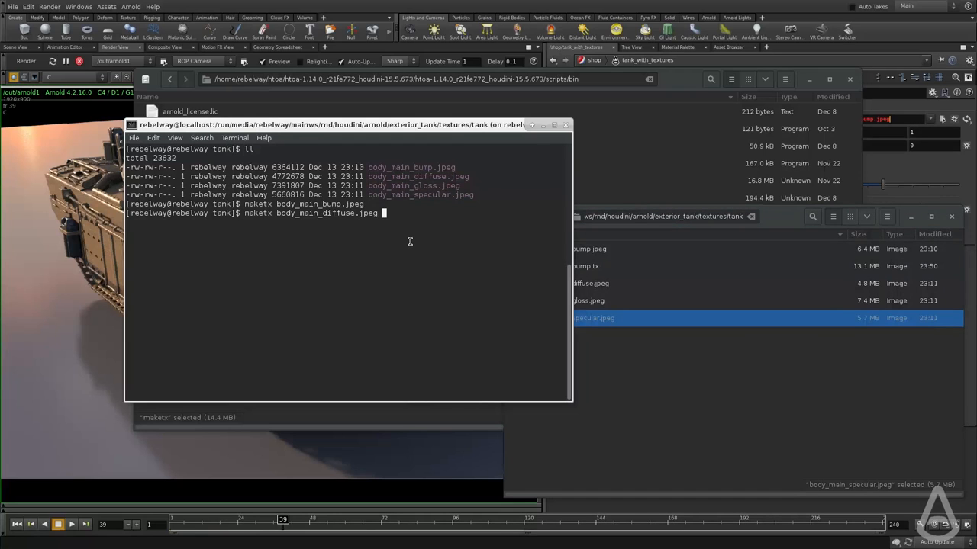
key(Return)
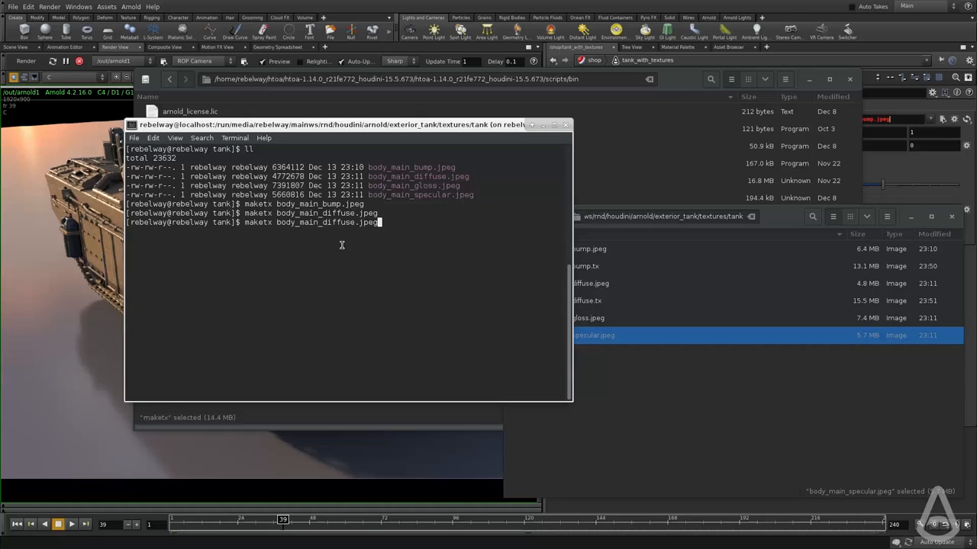
text(body_main_bump.)
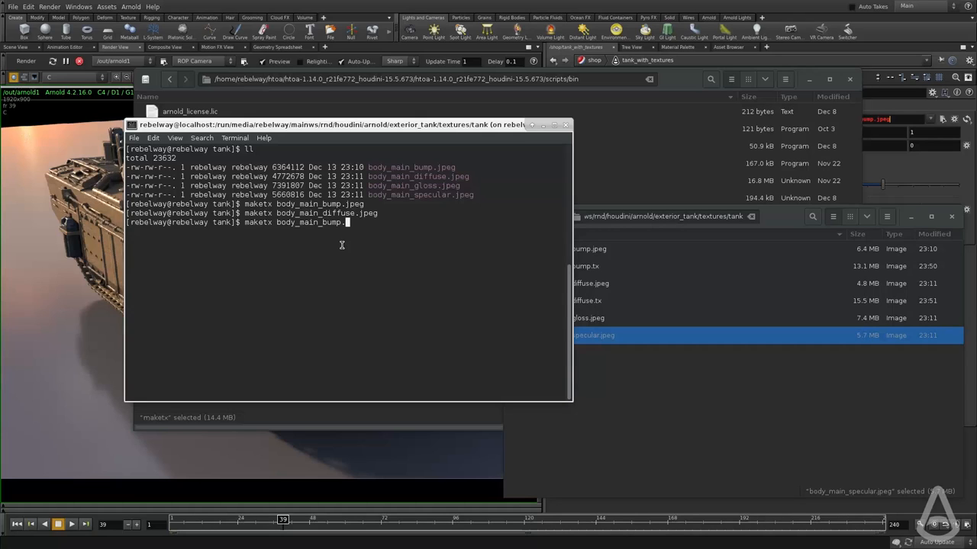
text(jpeg)
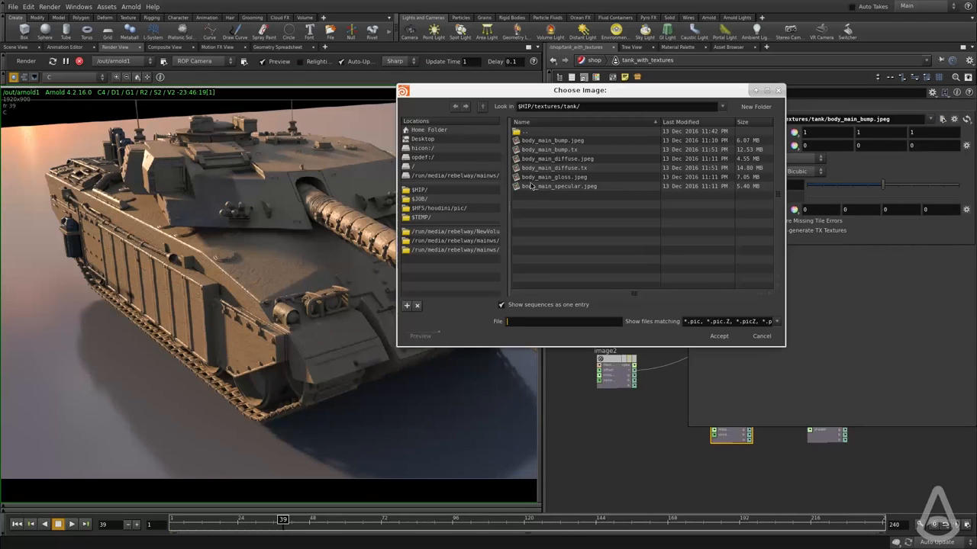
- Load body_main_bump.tx into image3's Filename through the Choose Image browser
click(718, 336)
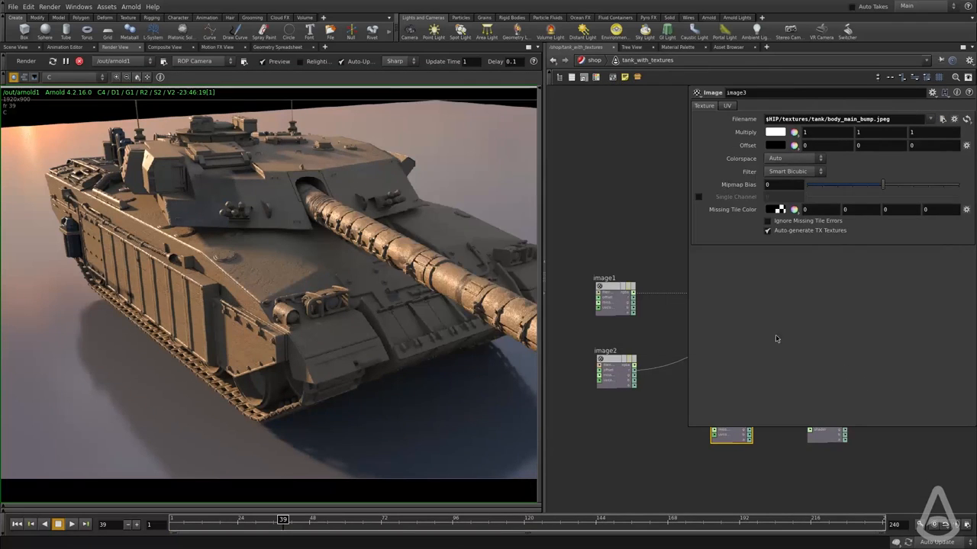
click(942, 119)
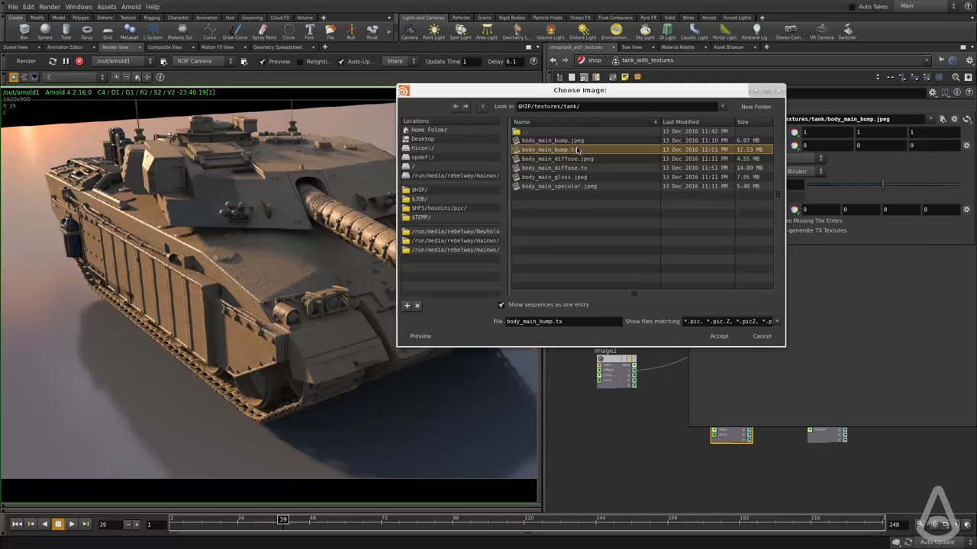
click(718, 336)
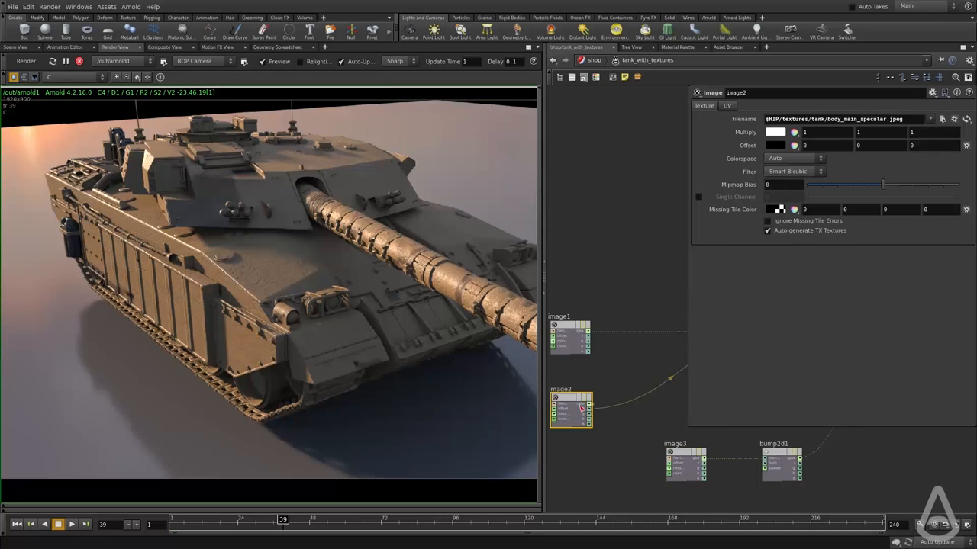
- Leave image2's gloss texture unchanged and pick the converted diffuse .tx for image1
click(942, 119)
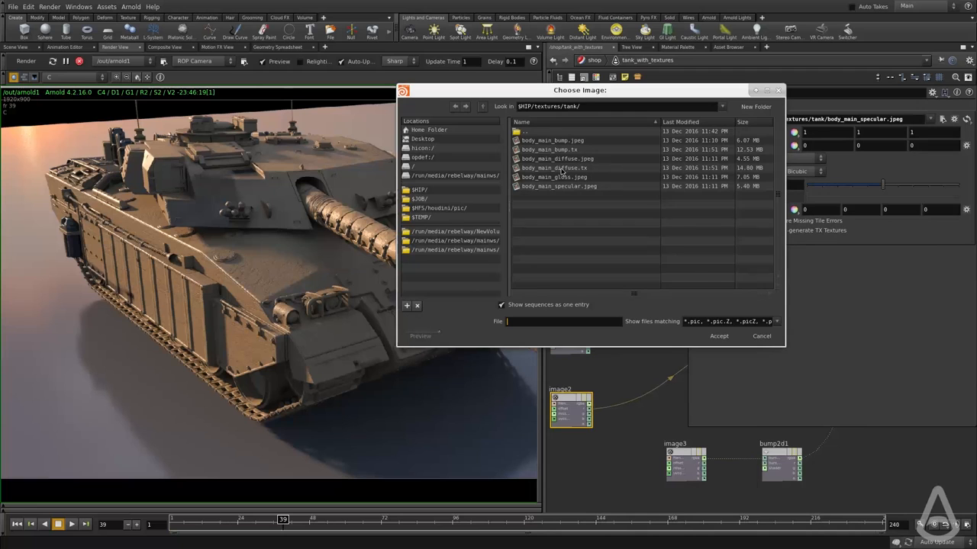
click(718, 336)
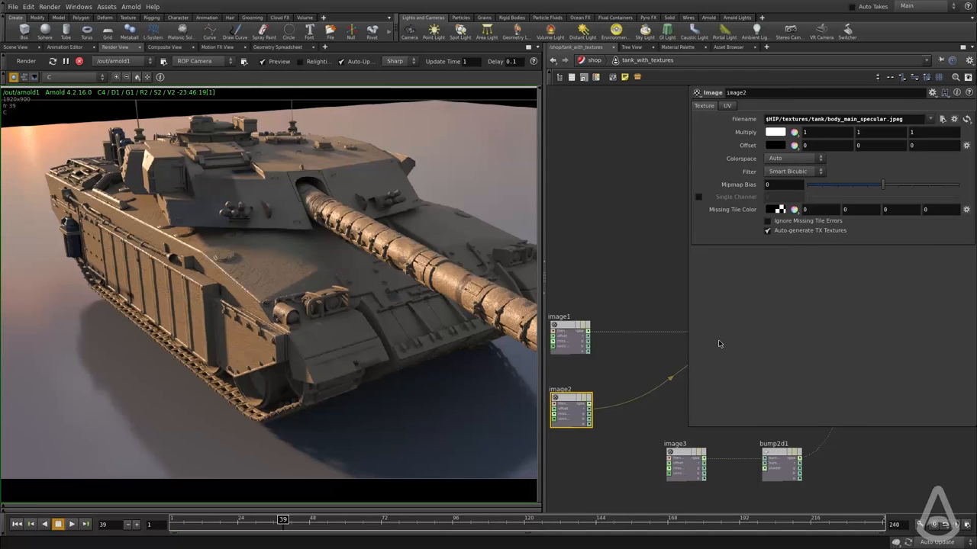
click(941, 119)
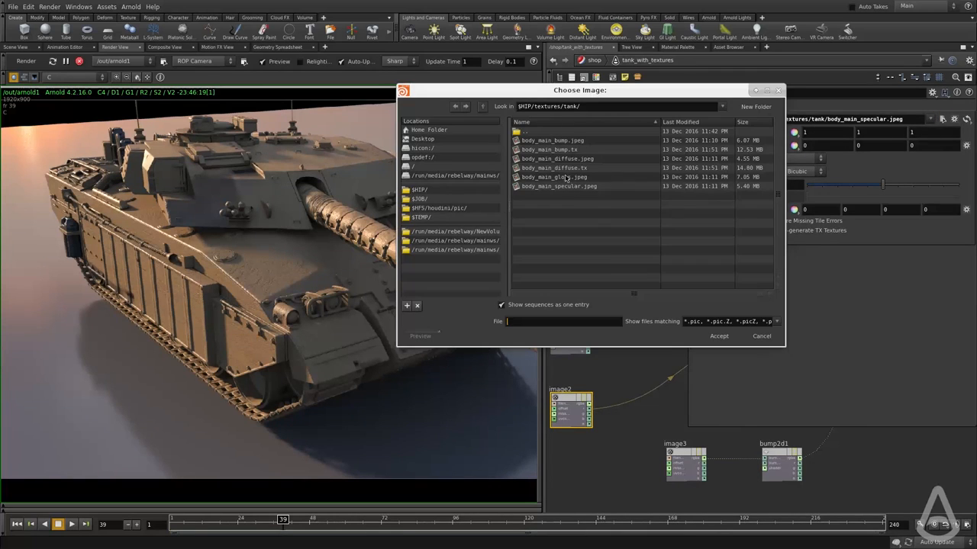
click(558, 159)
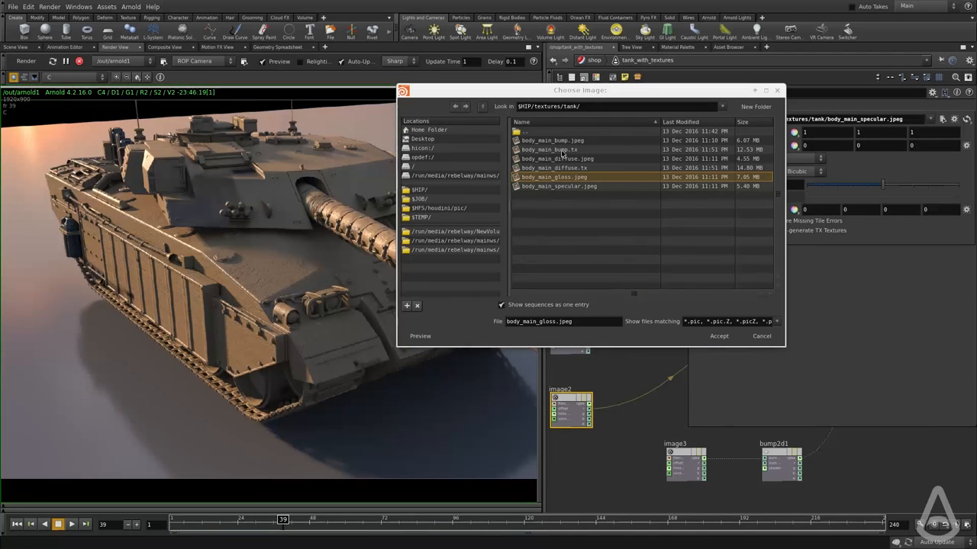
click(718, 336)
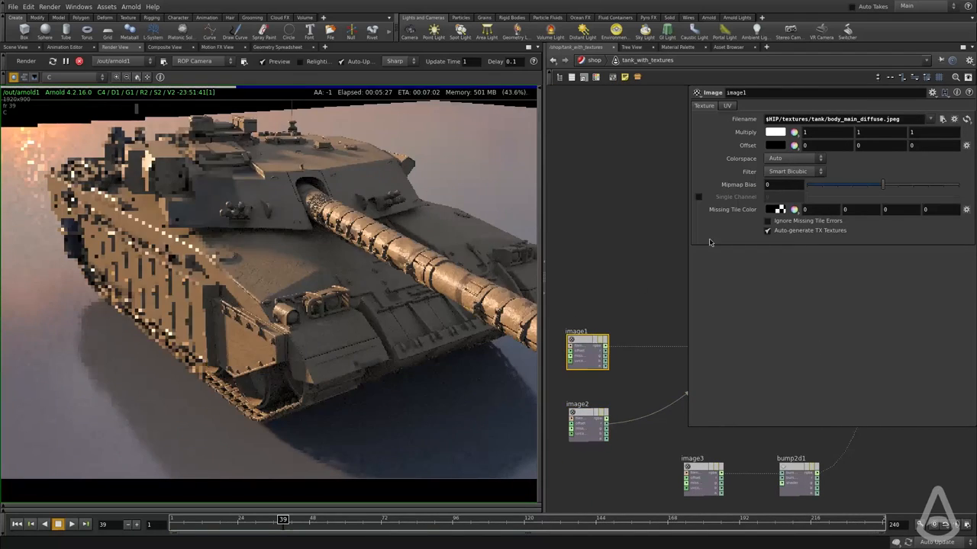
click(942, 119)
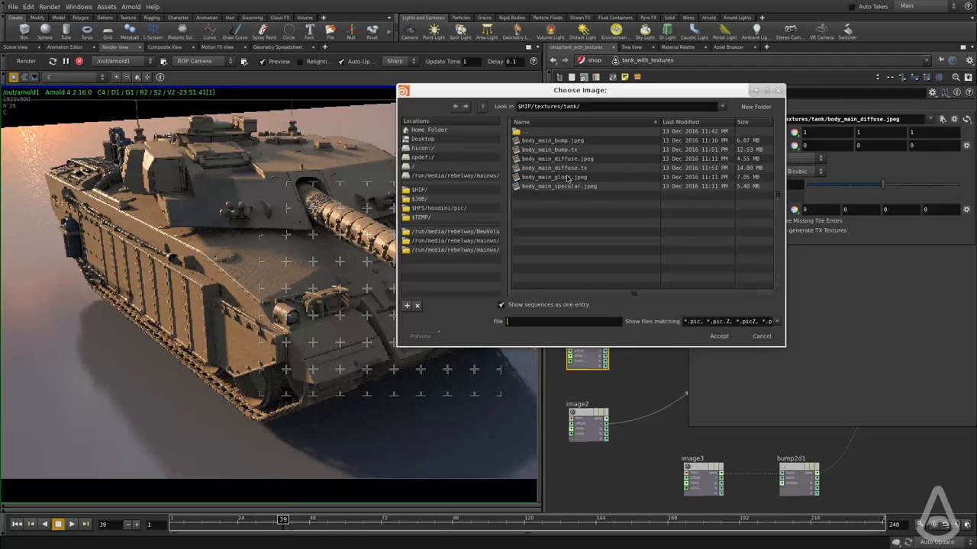
click(761, 335)
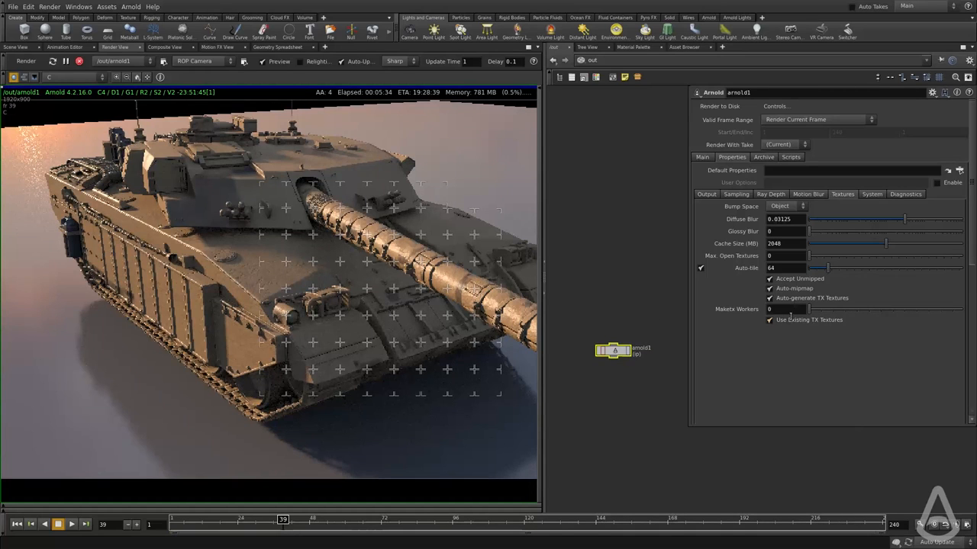
mouse_move(791, 319)
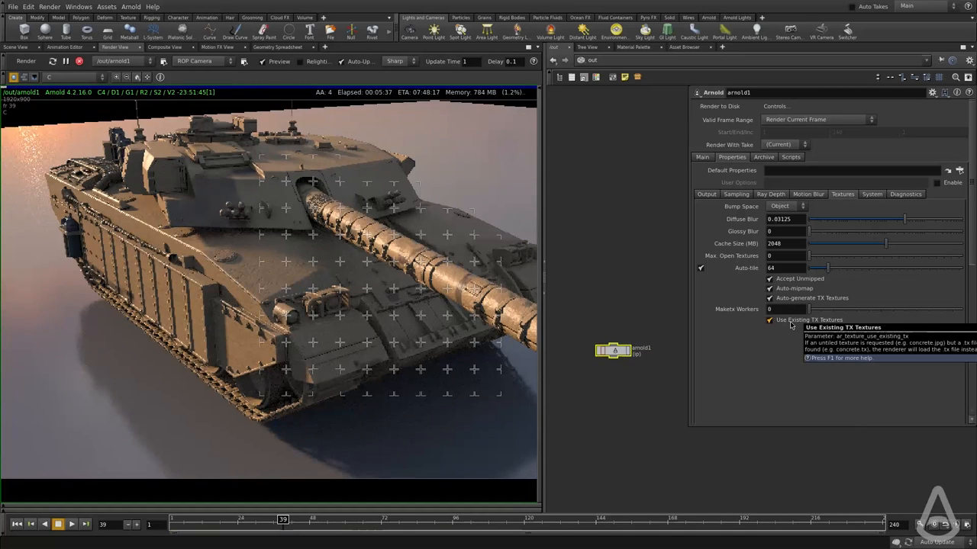
mouse_move(702, 432)
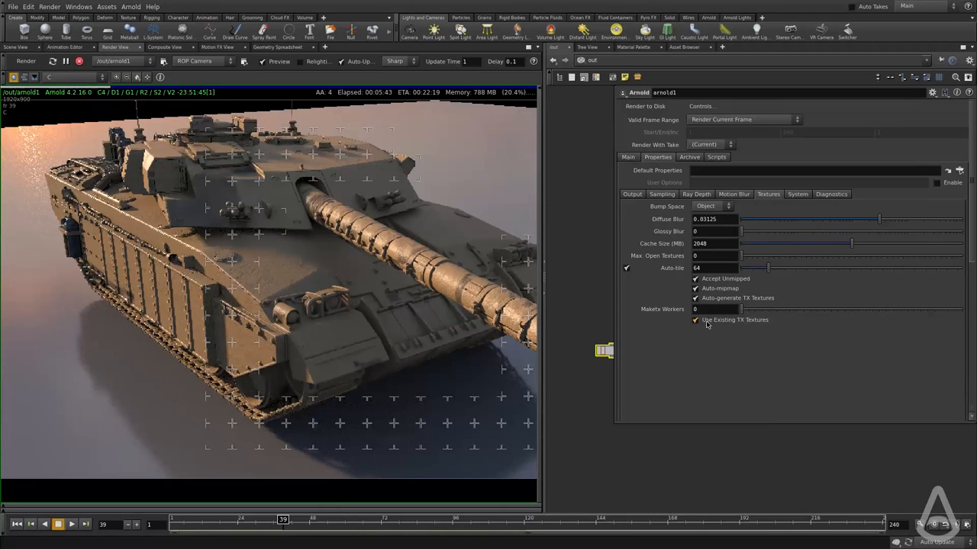
mouse_move(706, 320)
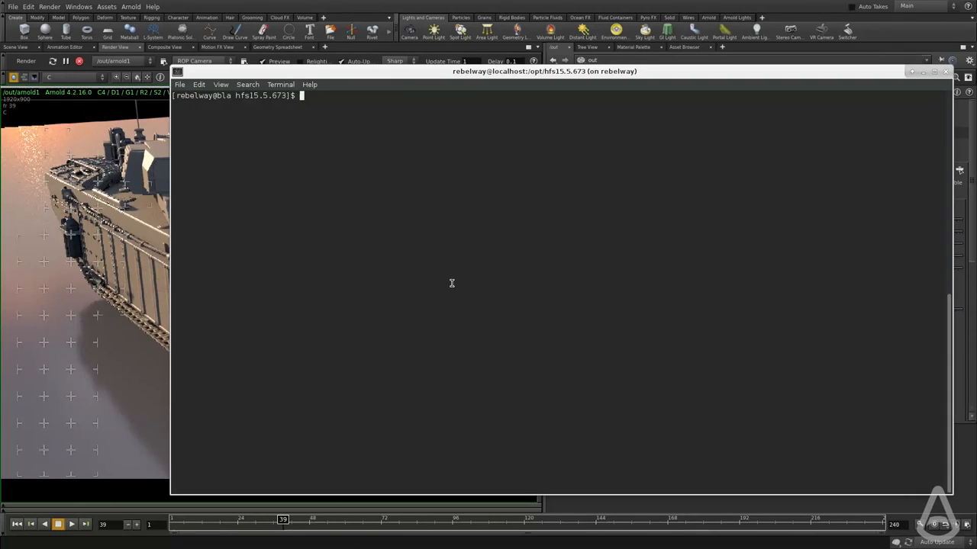
- Open ~/.bashrc in gedit from the terminal
text(gedit -)
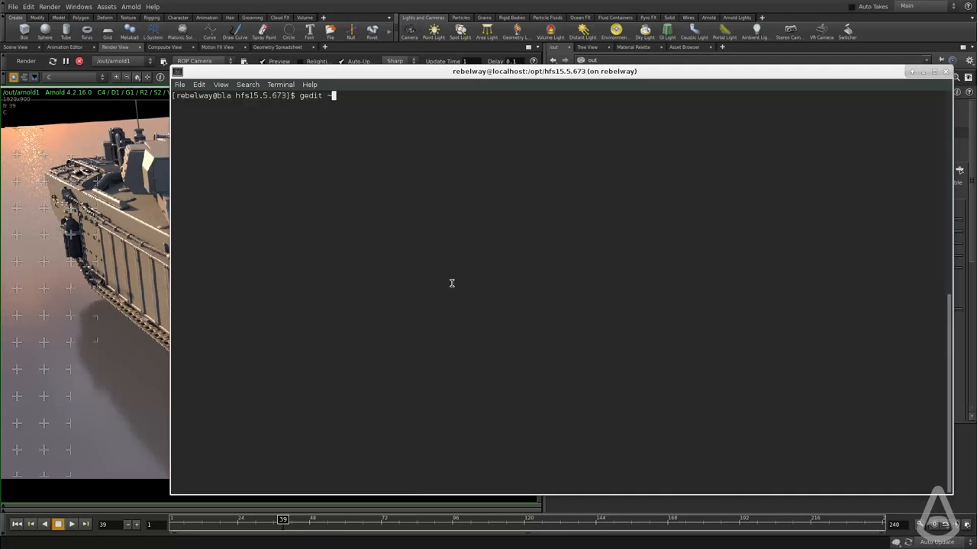
text(~/.bas)
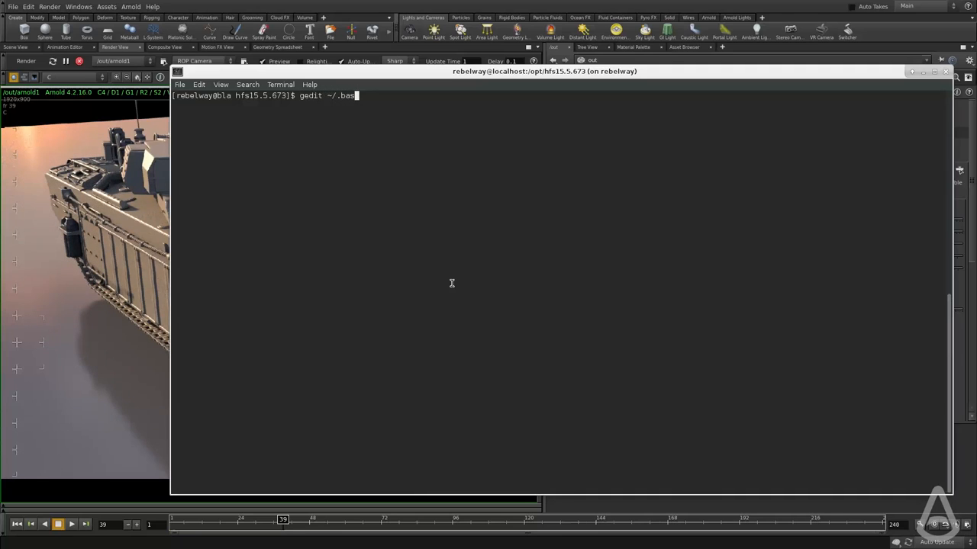
key(Return)
text(maketx)
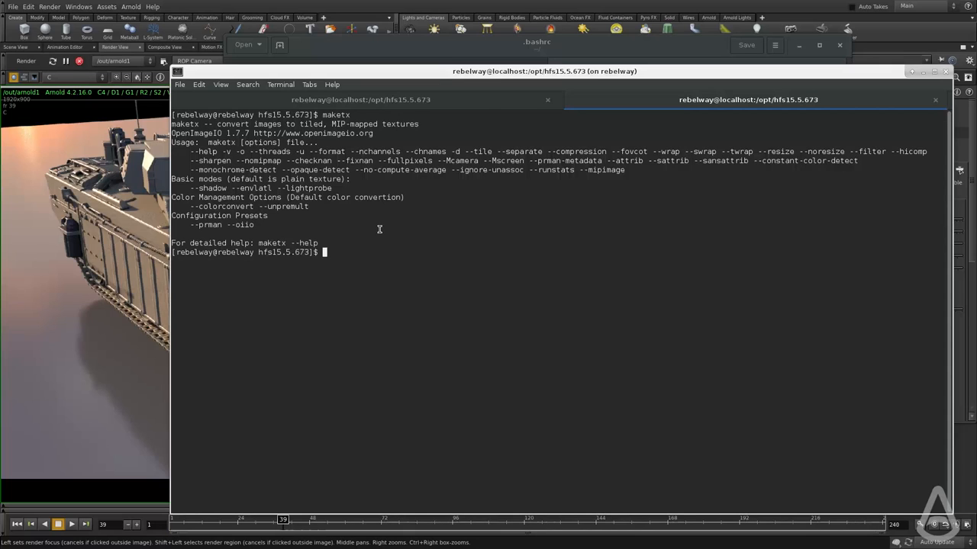
mouse_move(652, 260)
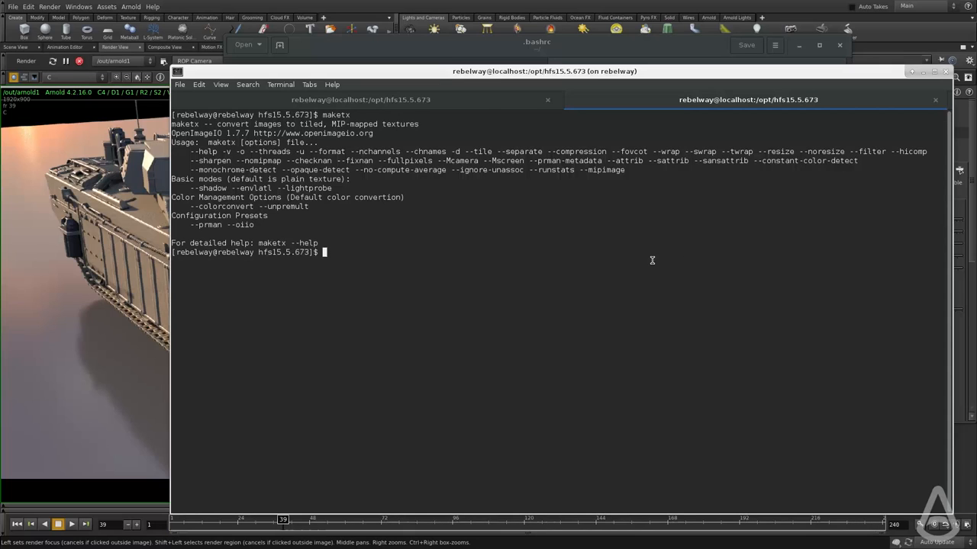